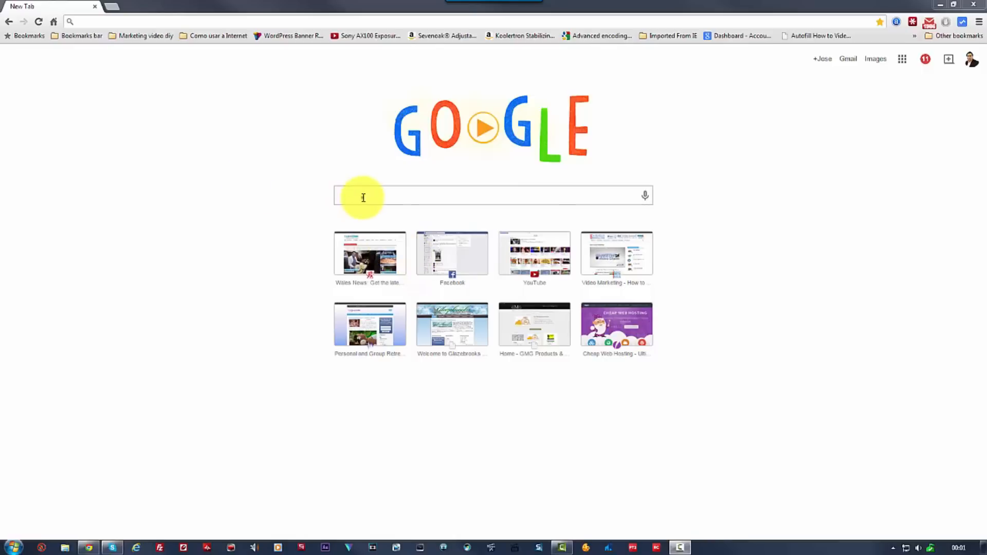
Step: Search 'dji phantom 2 vision plus', reach dji.com and navigate via Products to the Phantom 2 Vision+ page
text(dji phantom 2 vision plus)
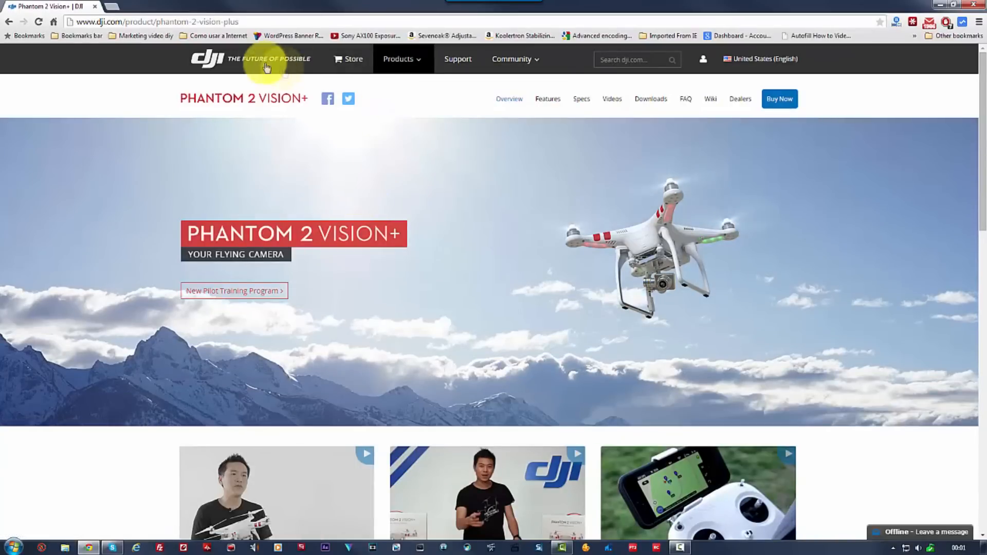
click(207, 58)
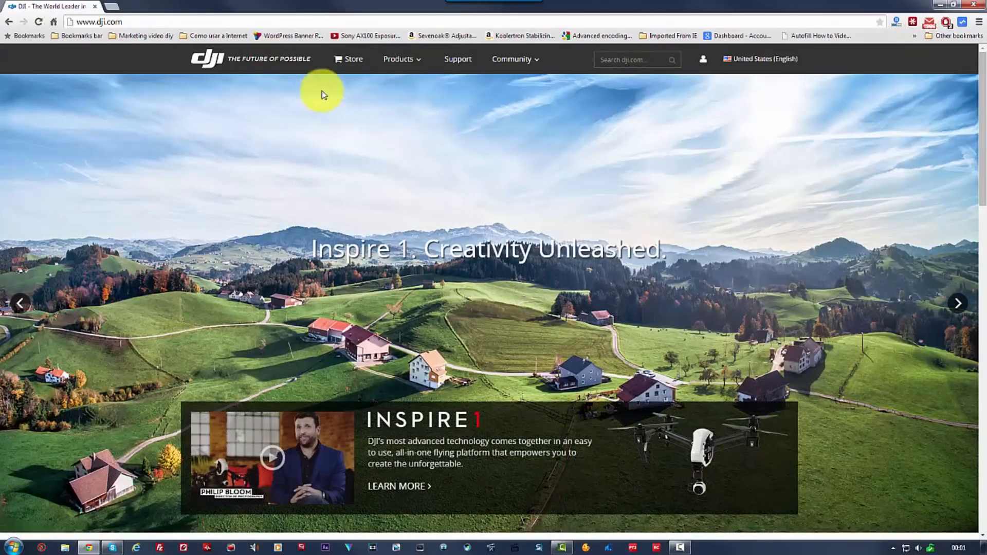
click(398, 59)
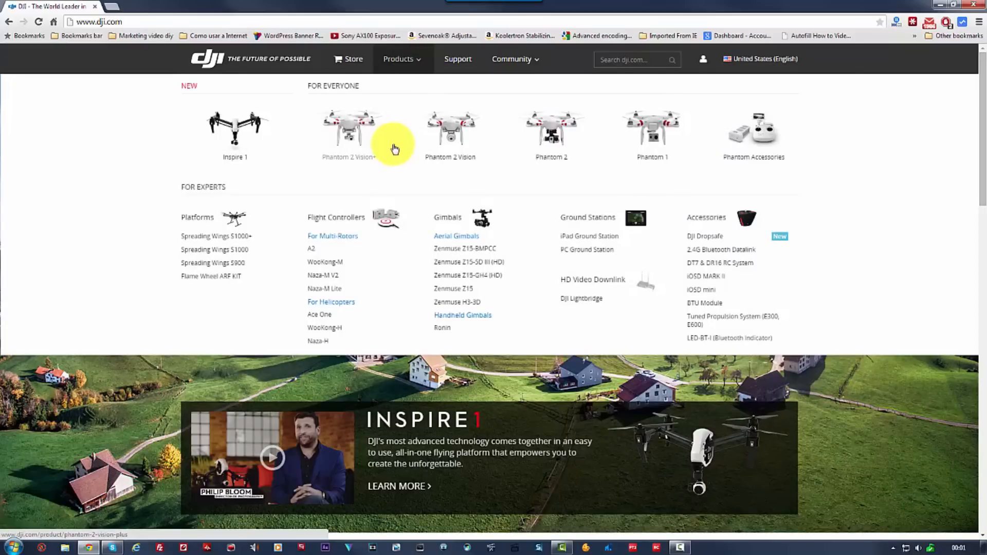
click(349, 123)
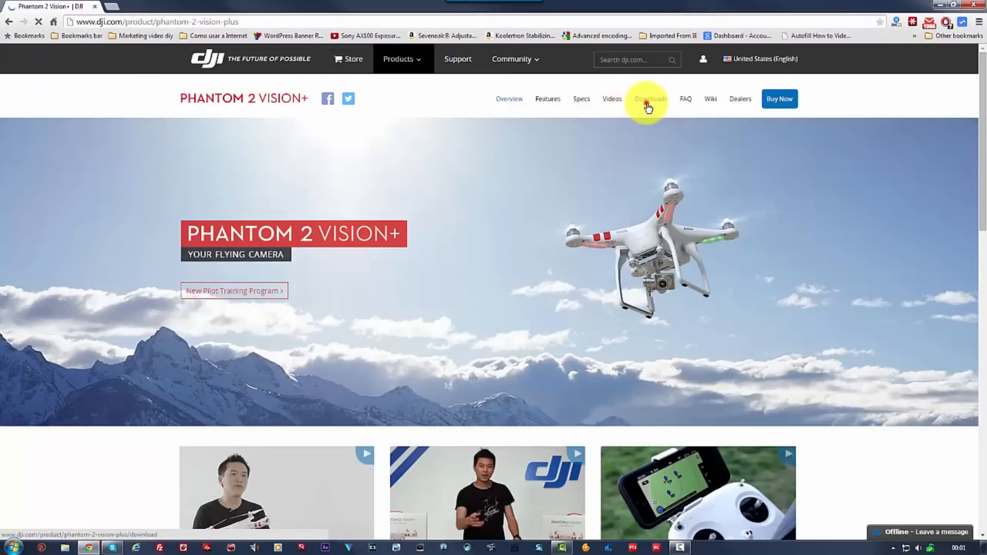
Step: Switch to the Phantom 2 Vision+ Downloads page and scroll through its listings
click(650, 99)
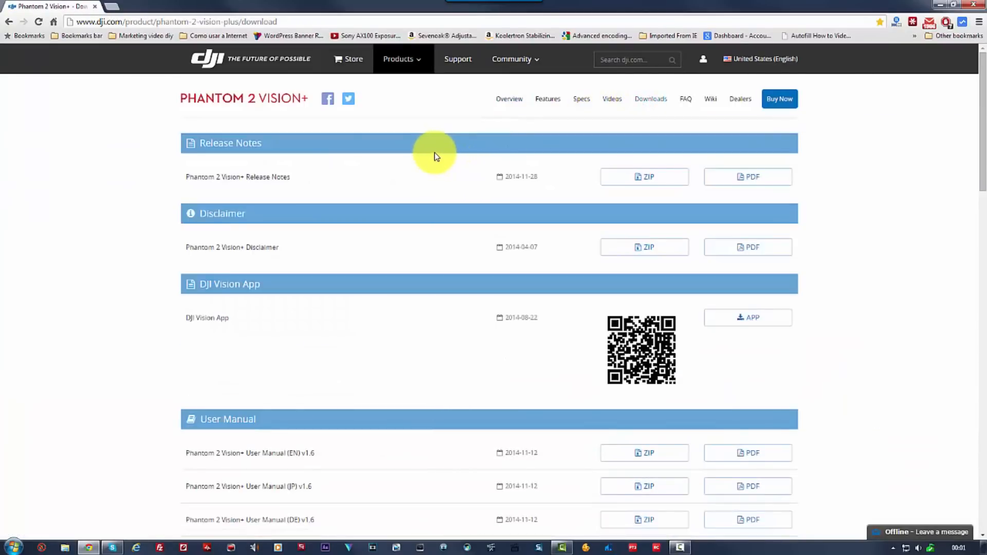
mouse_move(261, 209)
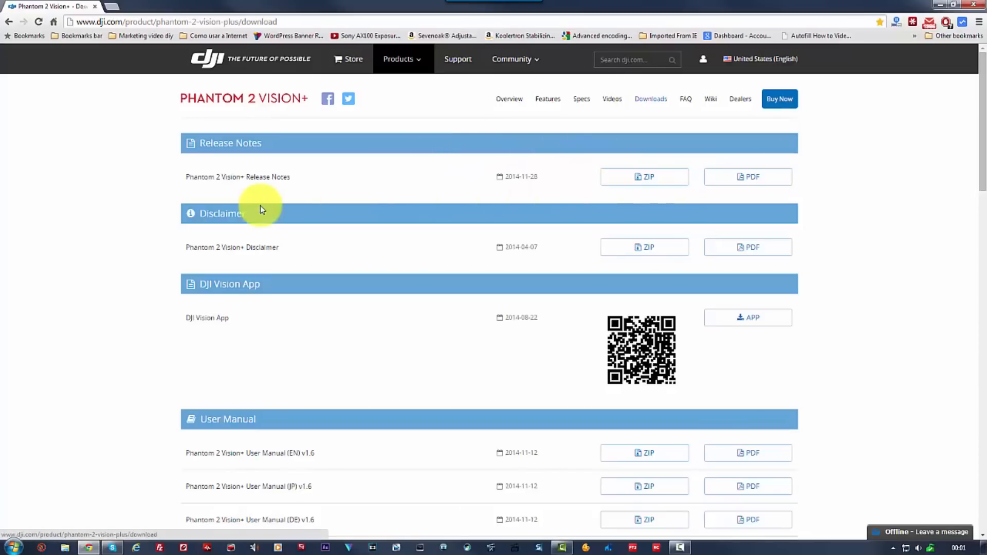
mouse_move(359, 213)
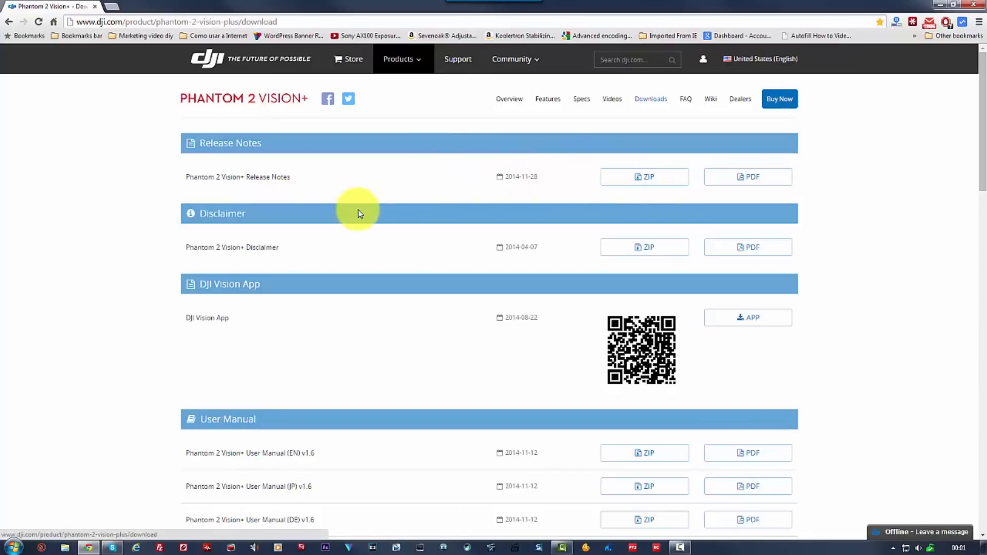
scroll(down, 3)
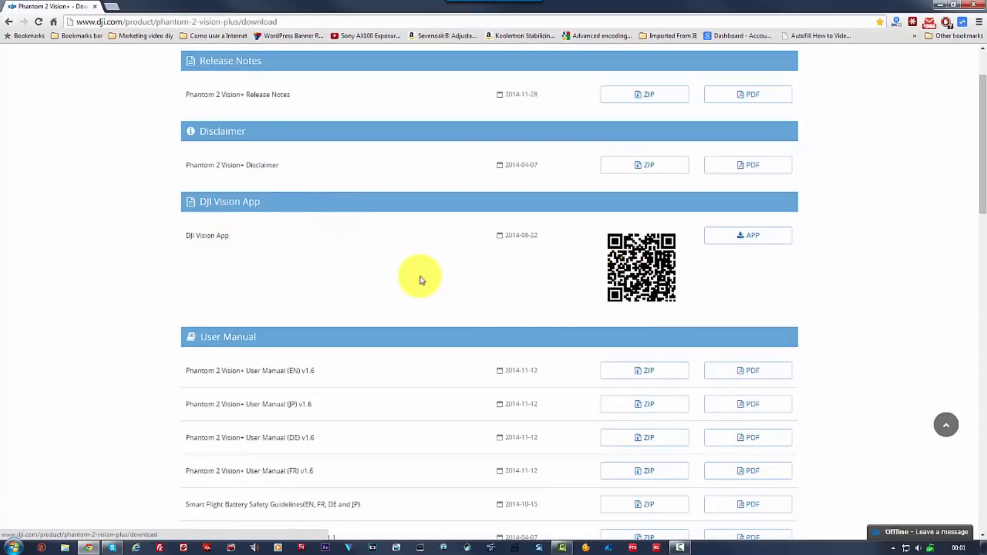
mouse_move(394, 260)
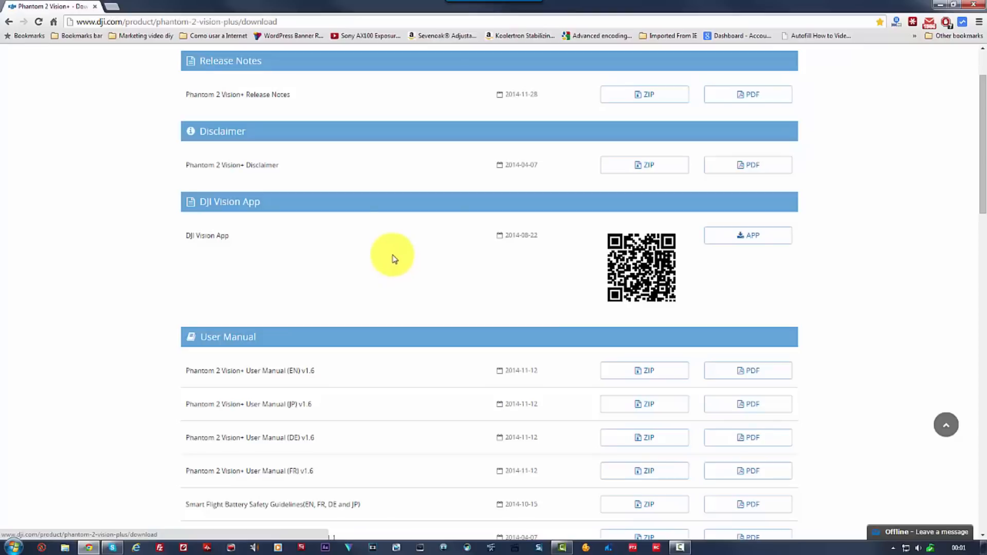
Step: Scroll down to the Software & Drivers listings showing assistant software, firmware and the driver installer
scroll(down, 3)
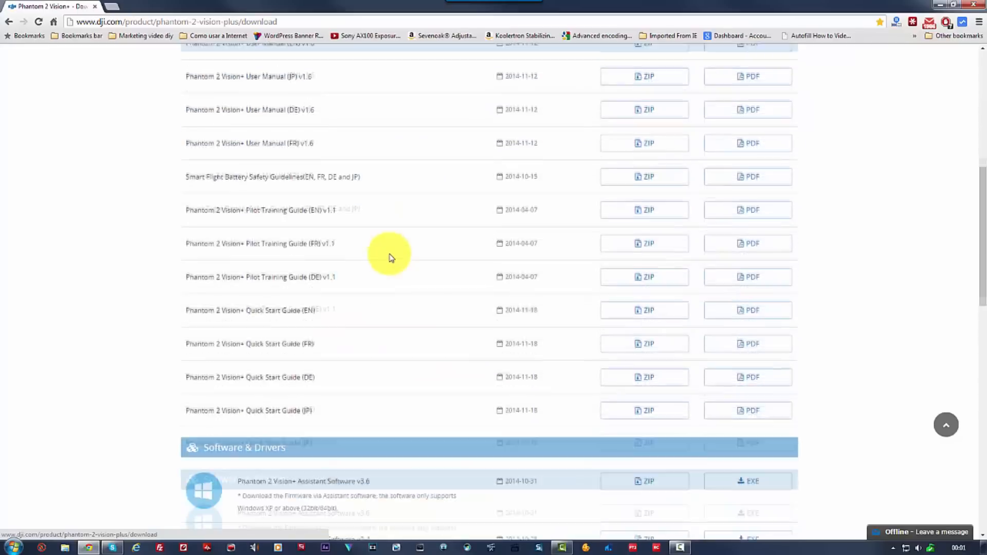
scroll(down, 3)
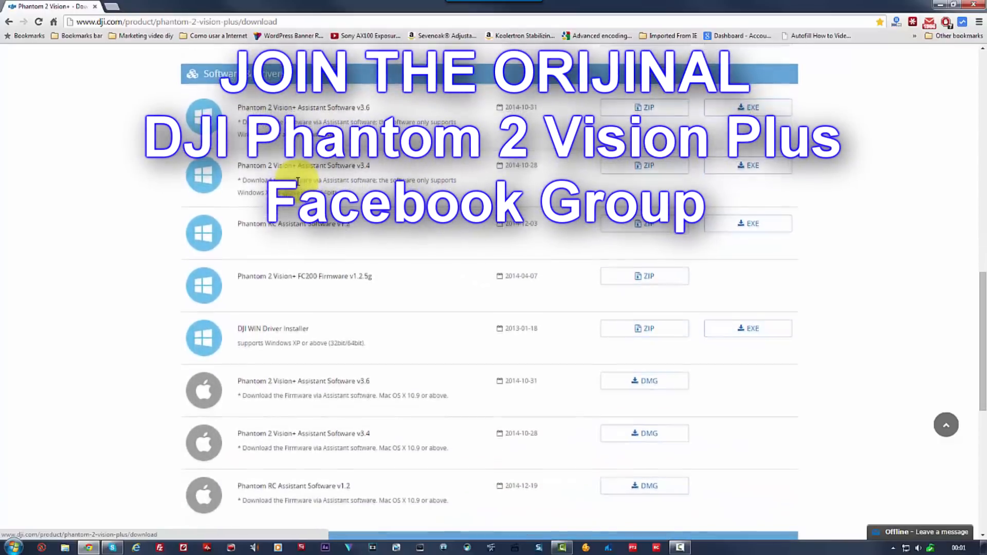
scroll(down, 3)
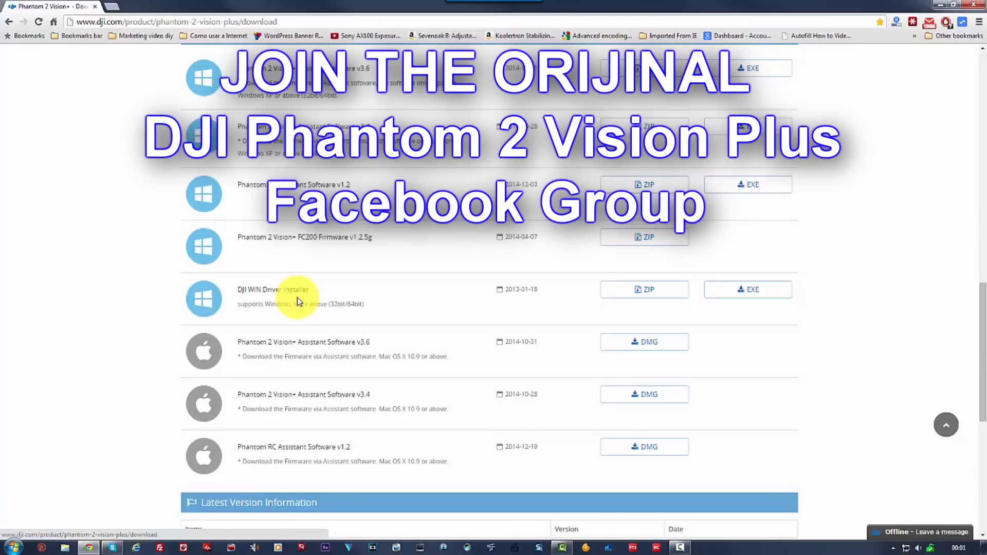
mouse_move(754, 296)
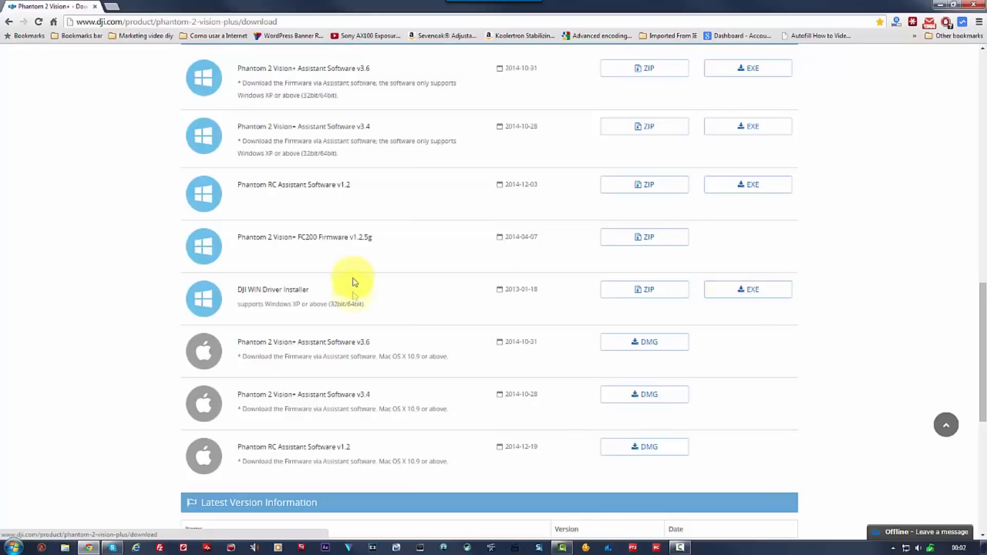
mouse_move(439, 323)
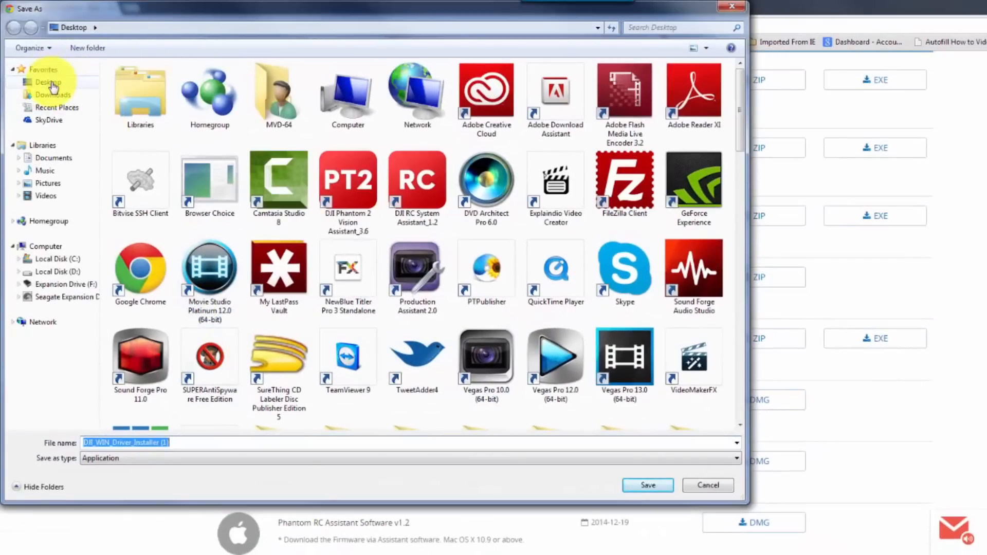
Step: Save DJI_WIN_Driver_Installer to the Desktop and run it from Chrome's download bar
click(647, 484)
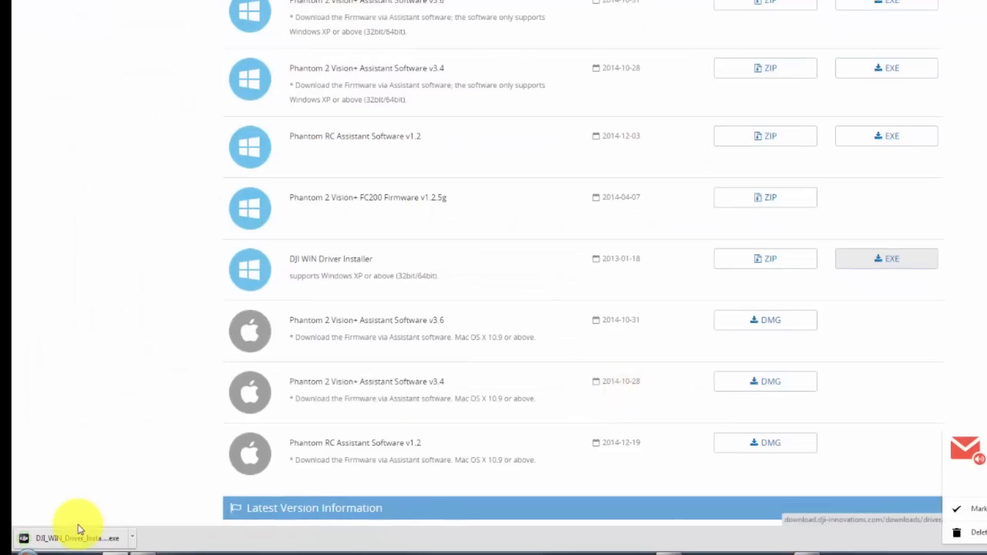
click(72, 538)
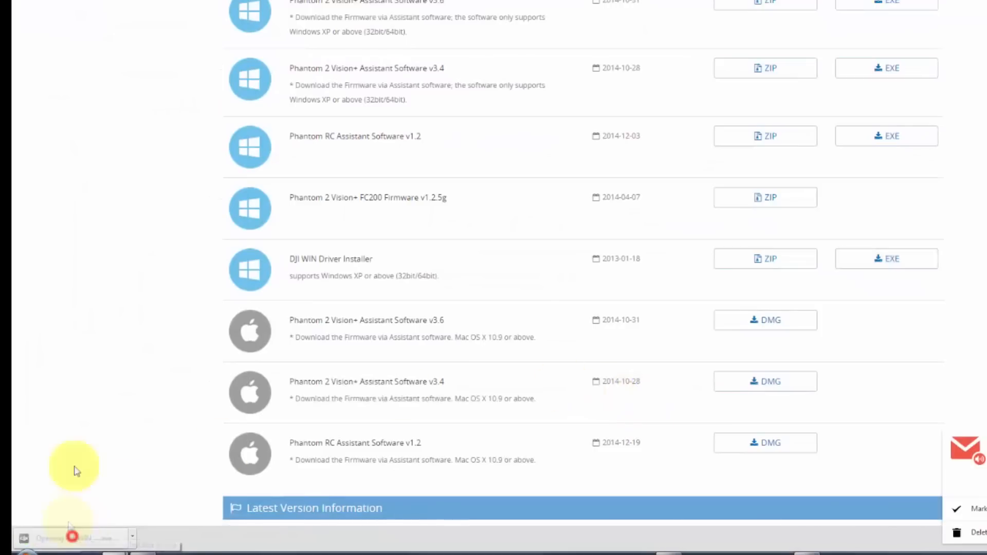
click(72, 538)
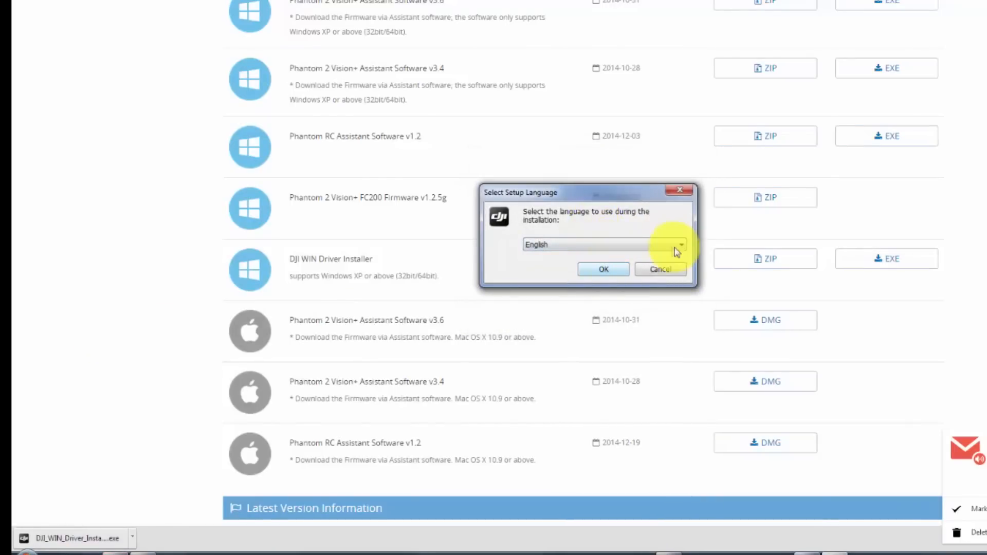
Step: Keep English as setup language, confirm the controller is connected and pass the welcome page
click(603, 269)
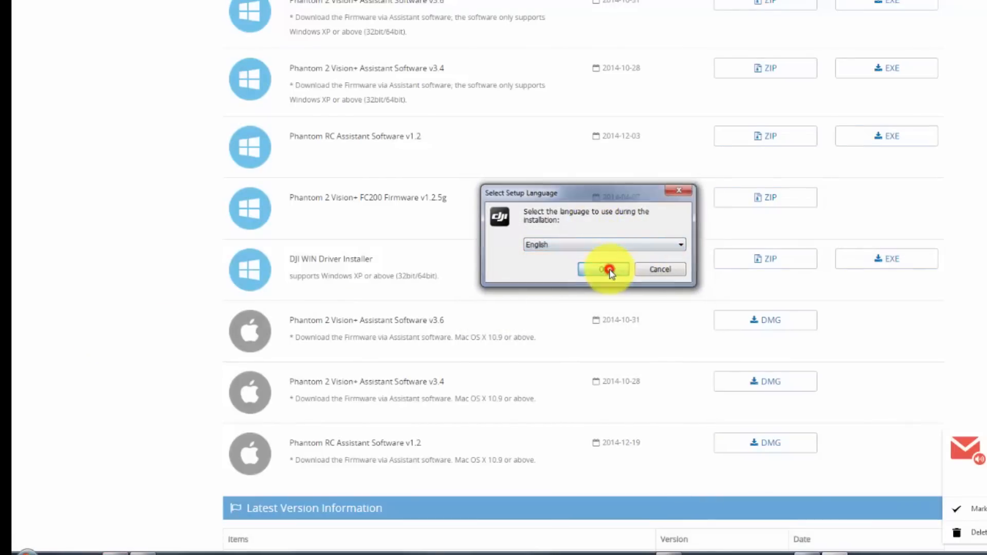
click(603, 269)
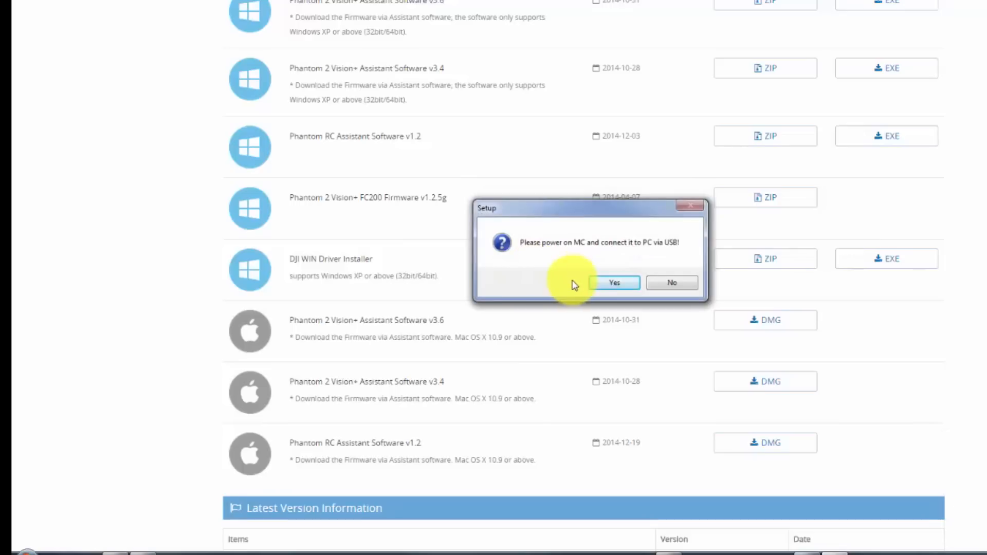
click(614, 282)
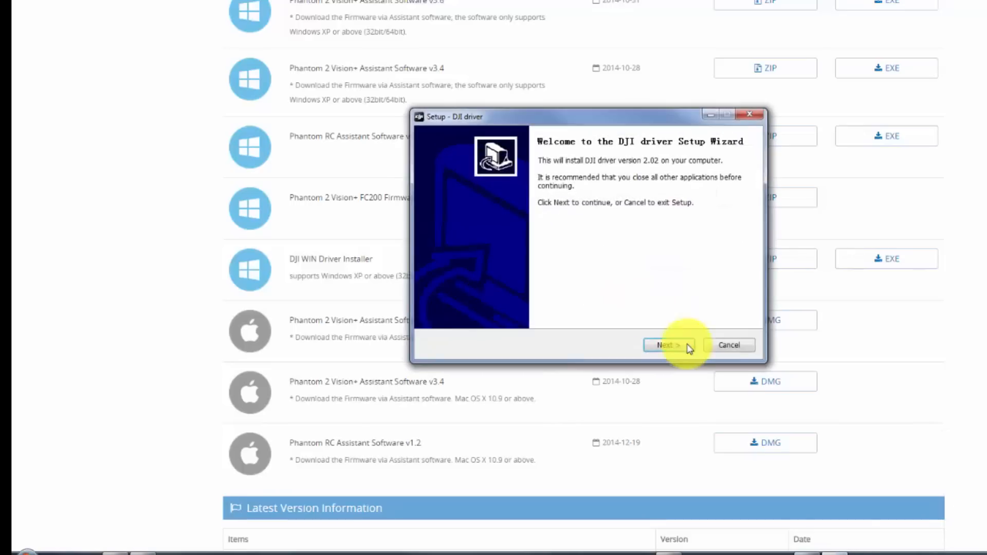
click(664, 346)
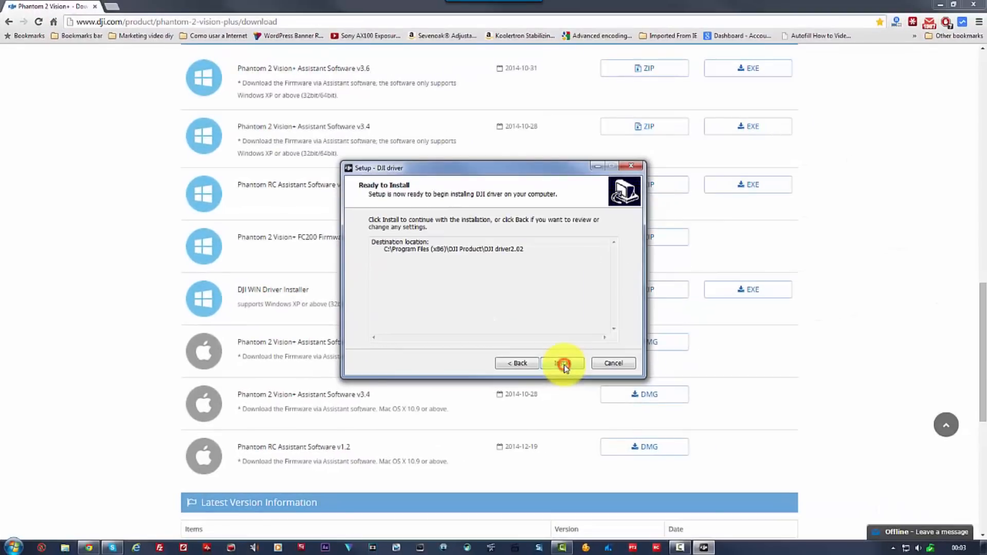
Step: Install the DJI USB device driver and finish both the device driver wizard and DJI driver 2.02 setup
click(562, 363)
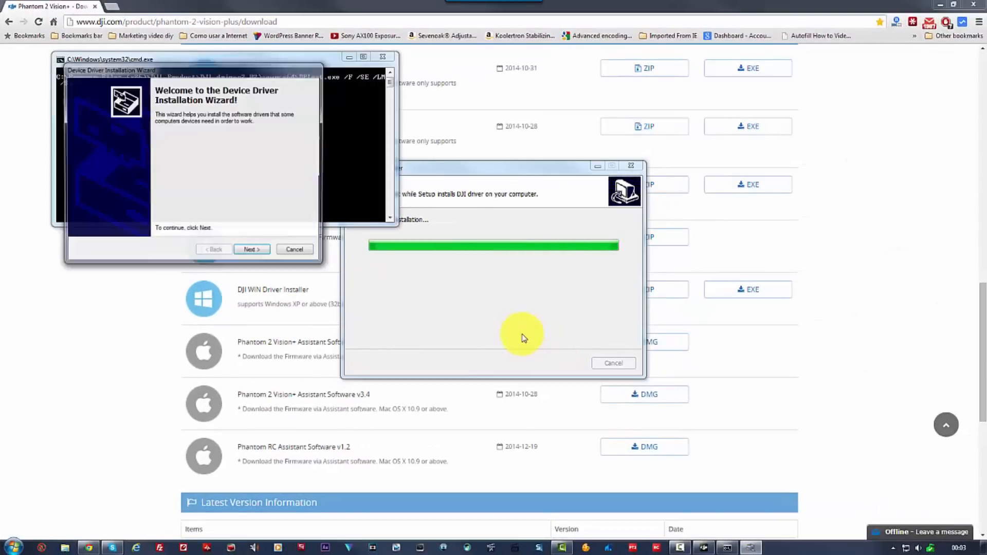
click(251, 251)
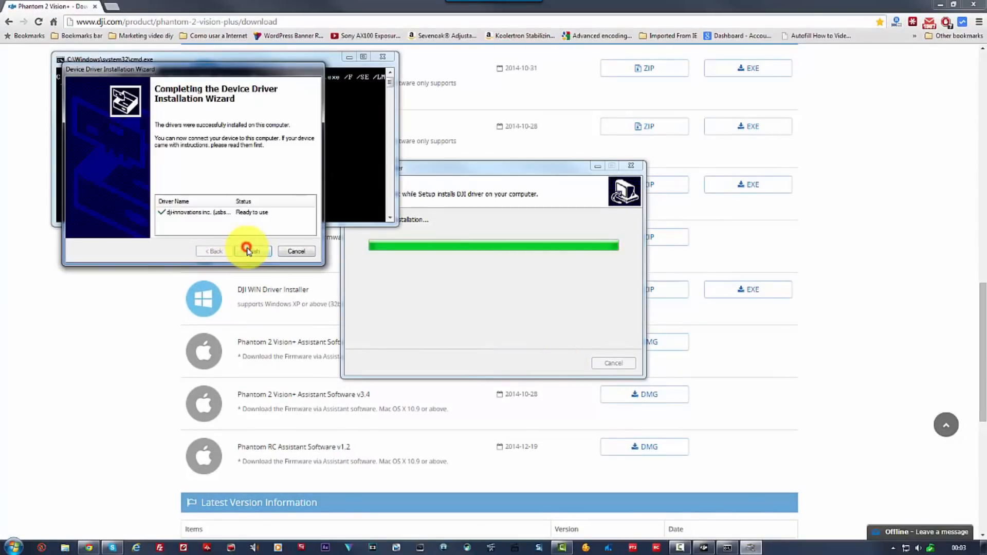
click(246, 251)
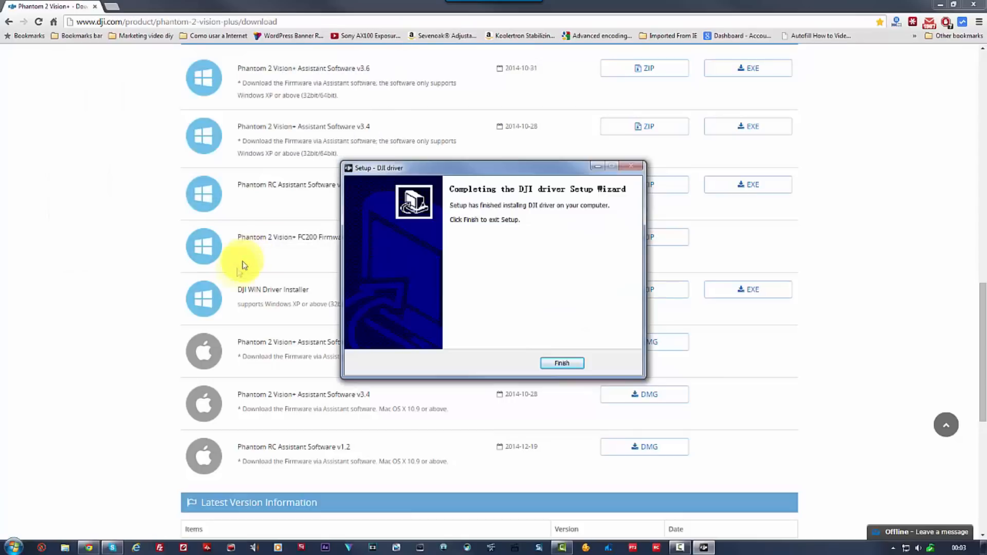
click(561, 363)
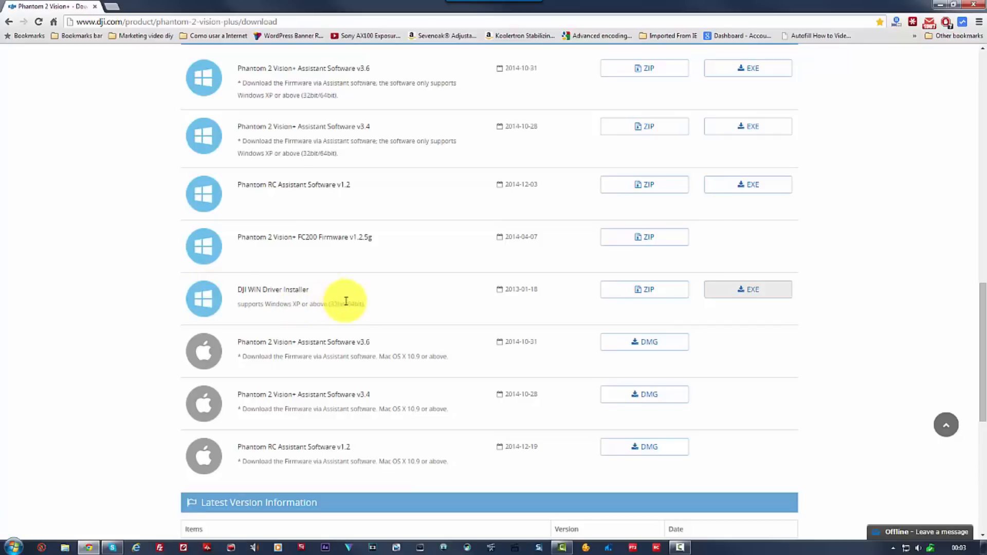
mouse_move(461, 217)
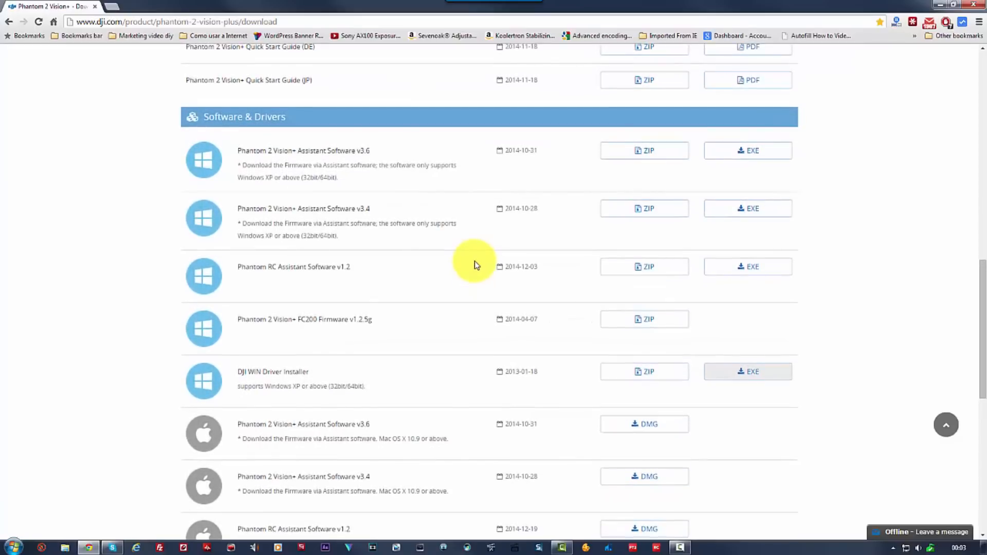
mouse_move(359, 337)
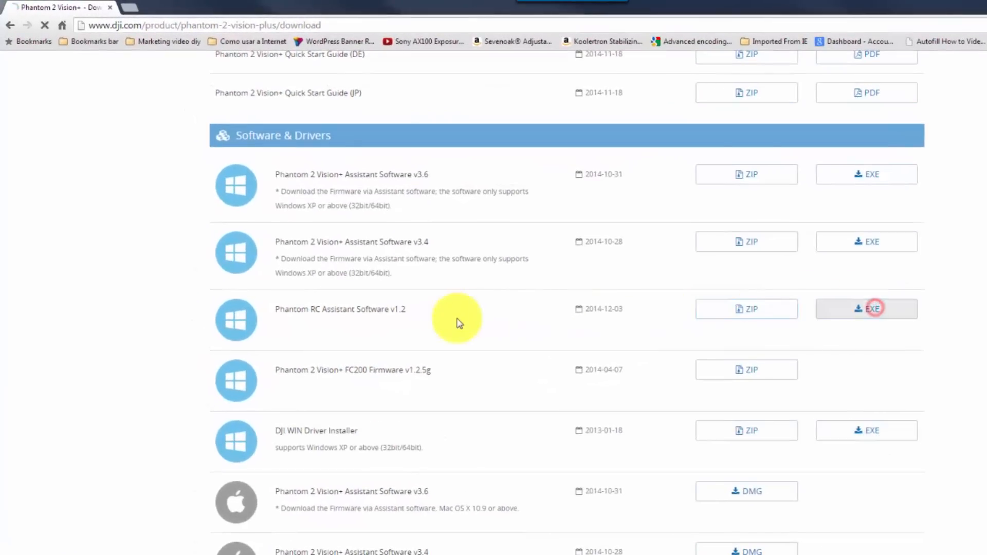
Step: Download the Phantom RC Assistant Software v1.2 EXE and save it to the Desktop
click(866, 309)
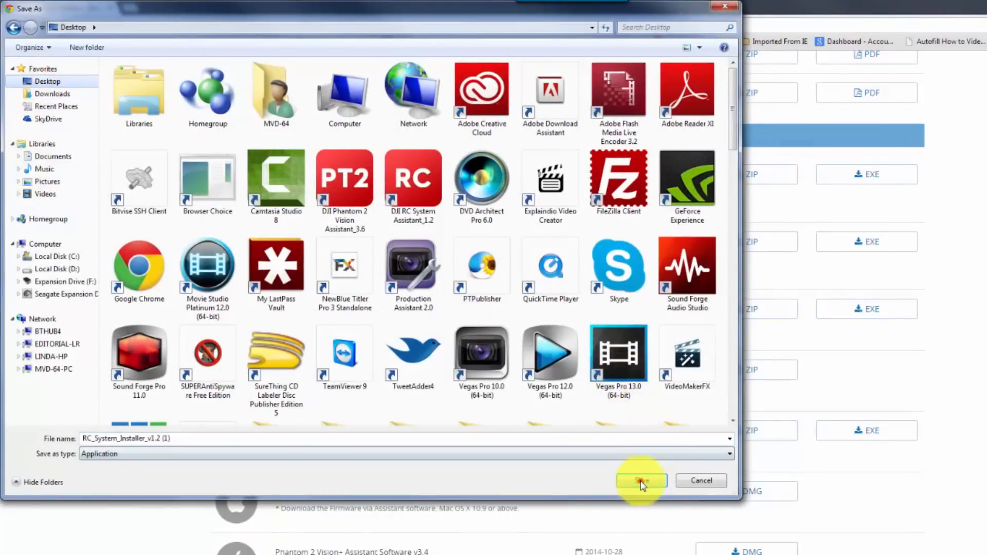
click(640, 480)
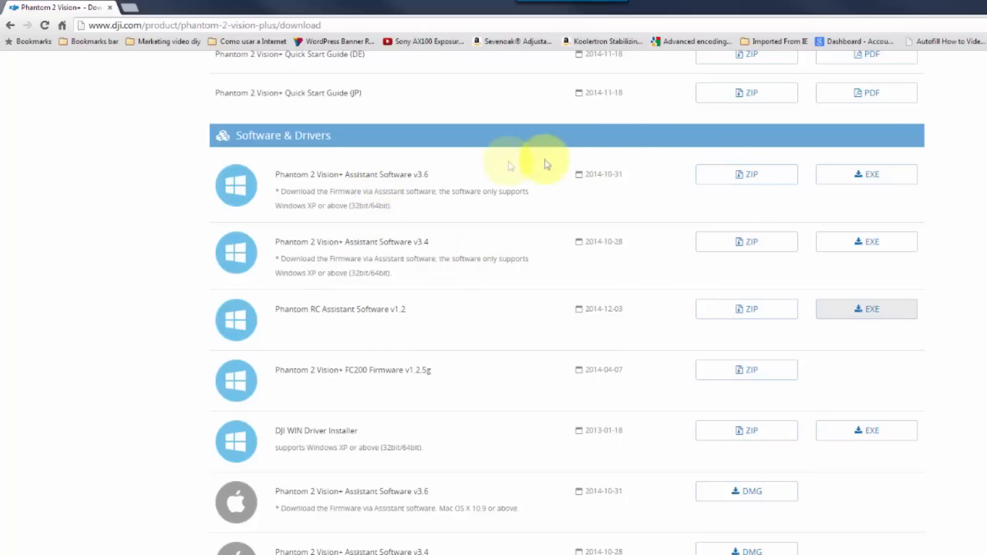
Step: Download the Phantom 2 Vision+ Assistant Software v3.6 EXE and save it to the Desktop
click(866, 175)
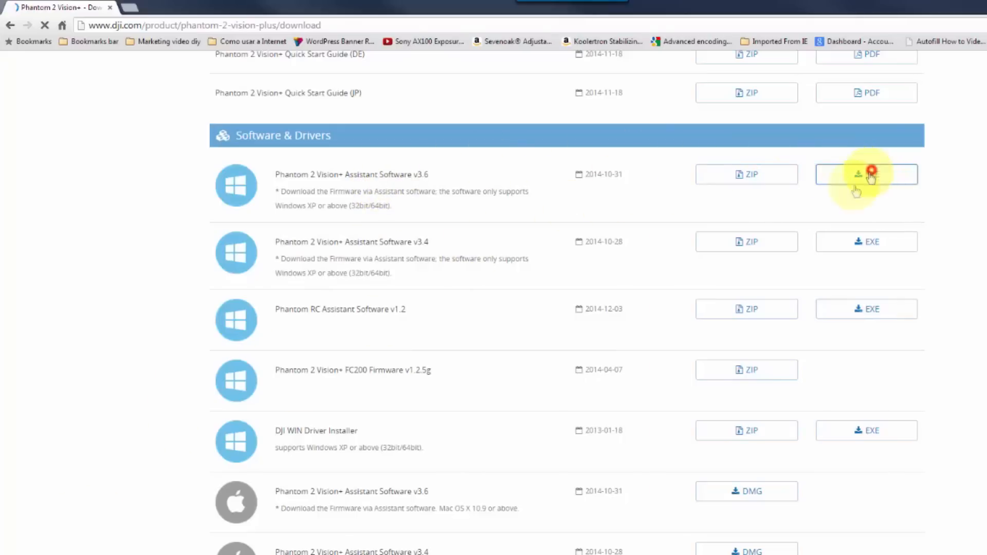
click(866, 175)
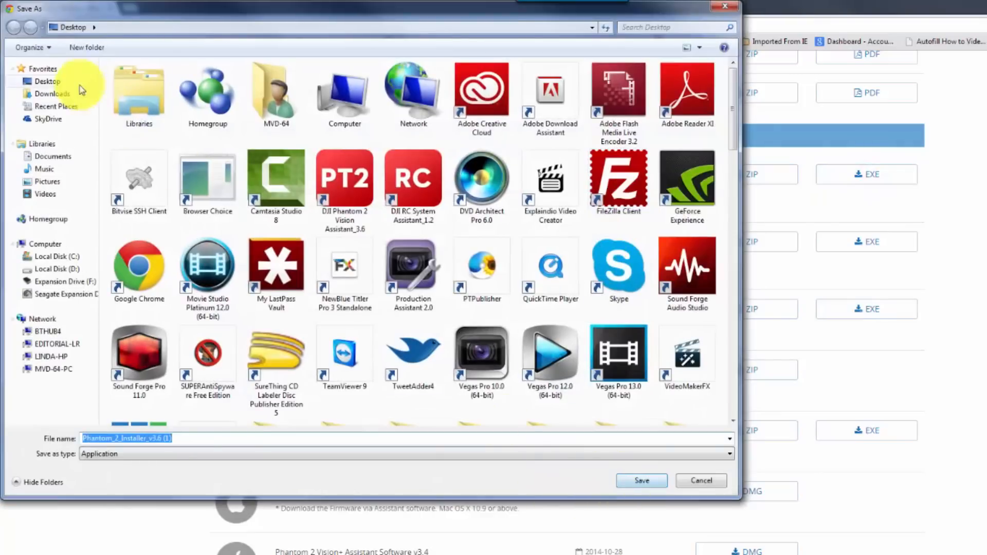
click(640, 480)
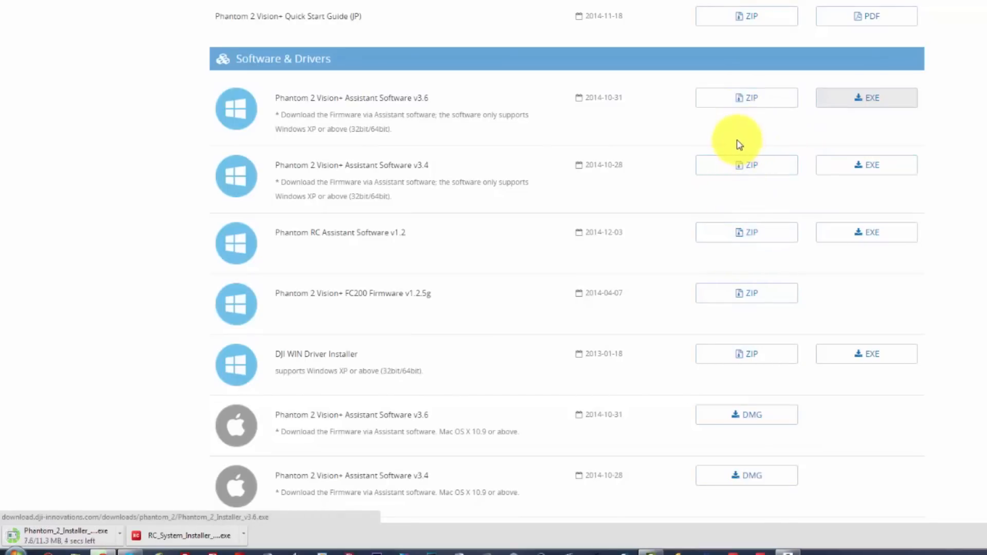
mouse_move(847, 140)
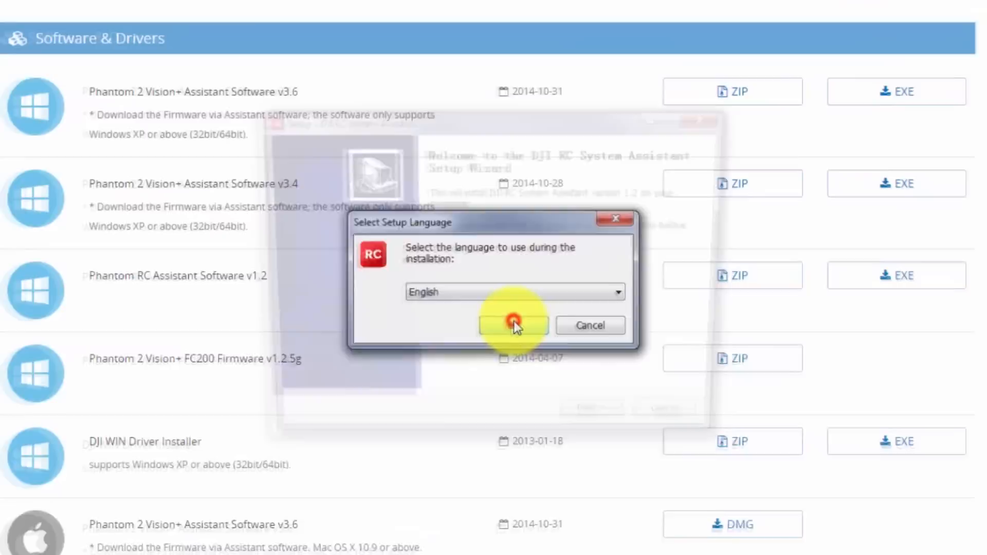
Step: Install RC System Assistant in English with default folder, desktop and Quick Launch icons, launch it and close it
click(513, 325)
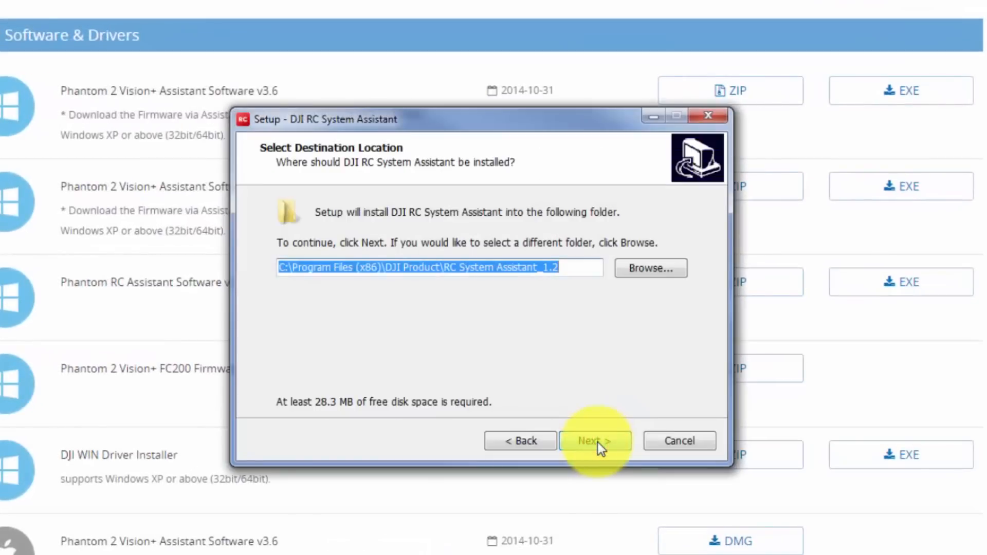
click(594, 440)
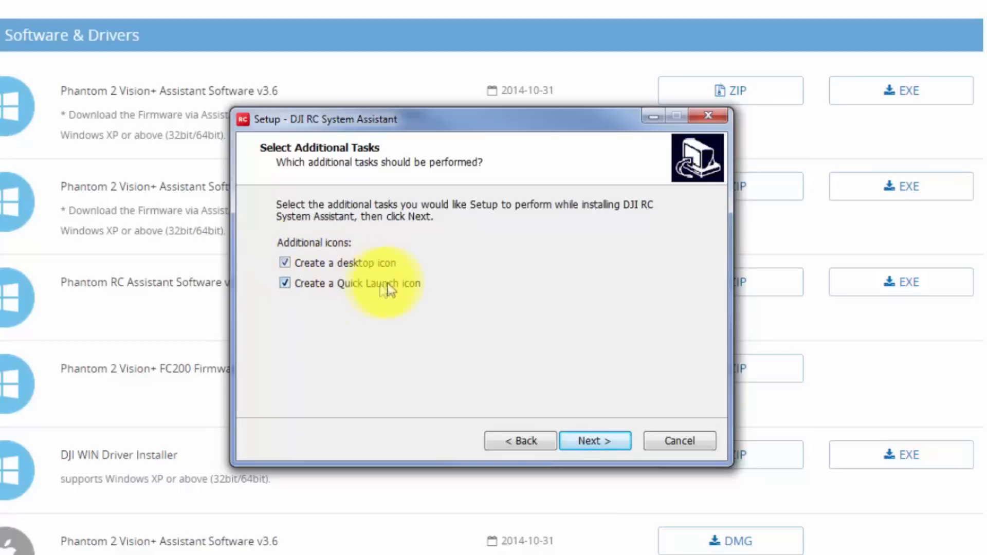
mouse_move(386, 314)
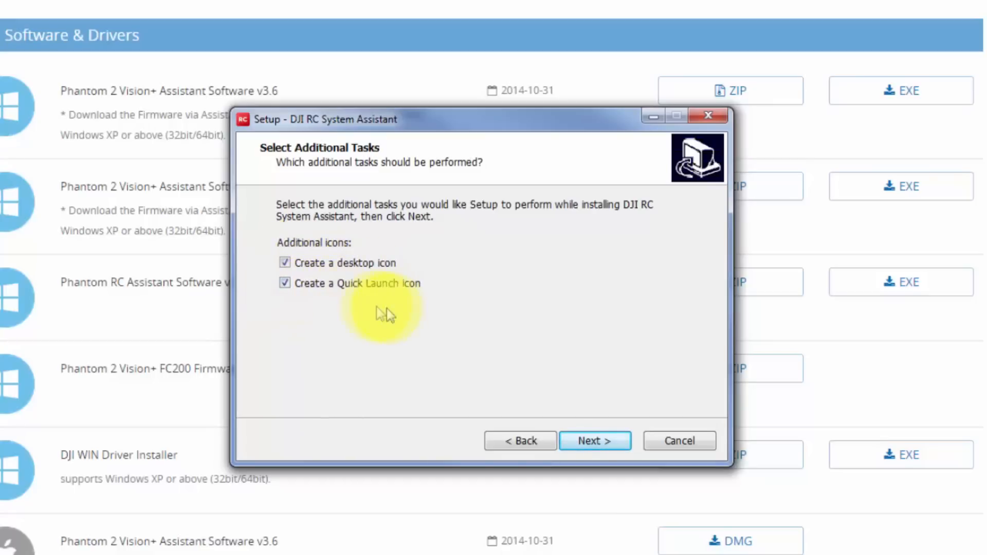
click(594, 442)
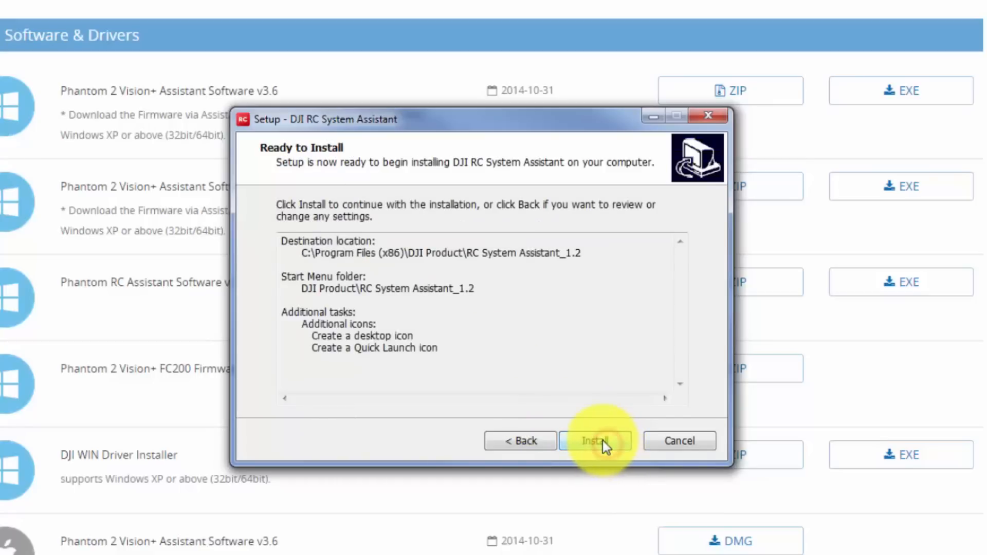
click(594, 441)
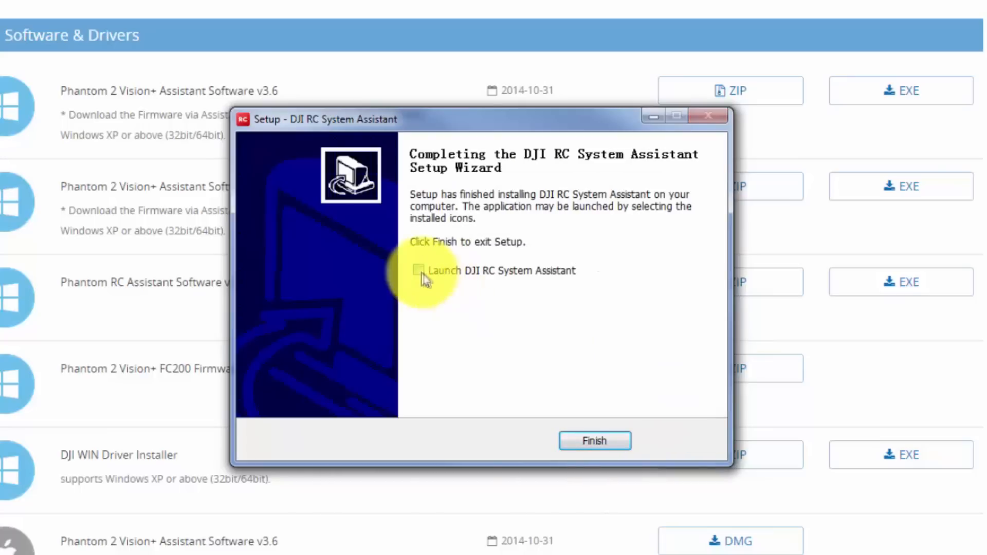
click(594, 441)
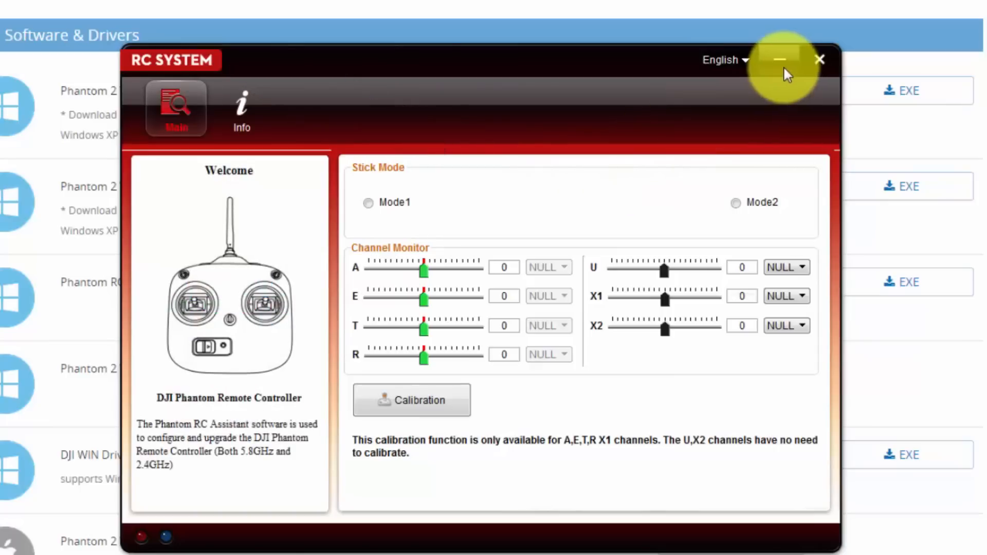
mouse_move(820, 60)
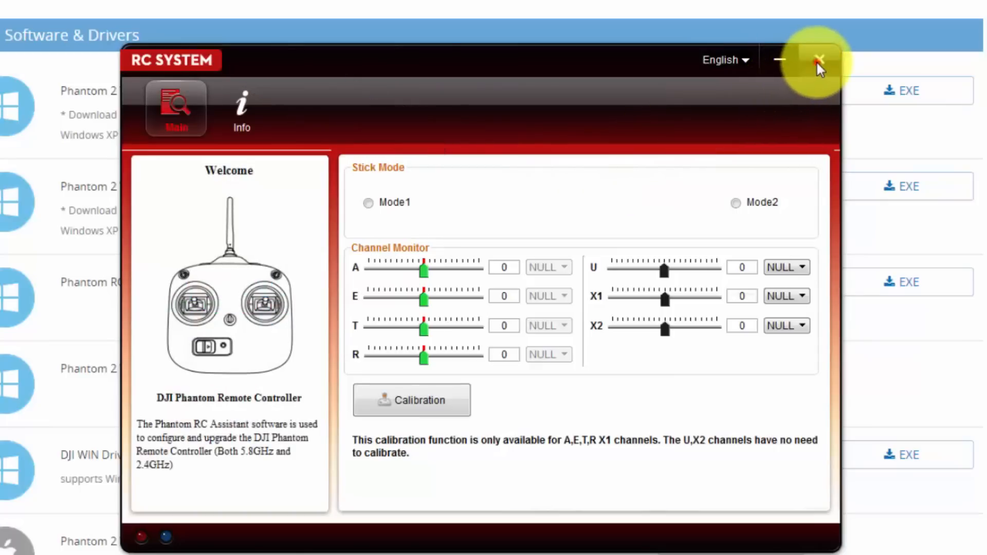
click(819, 62)
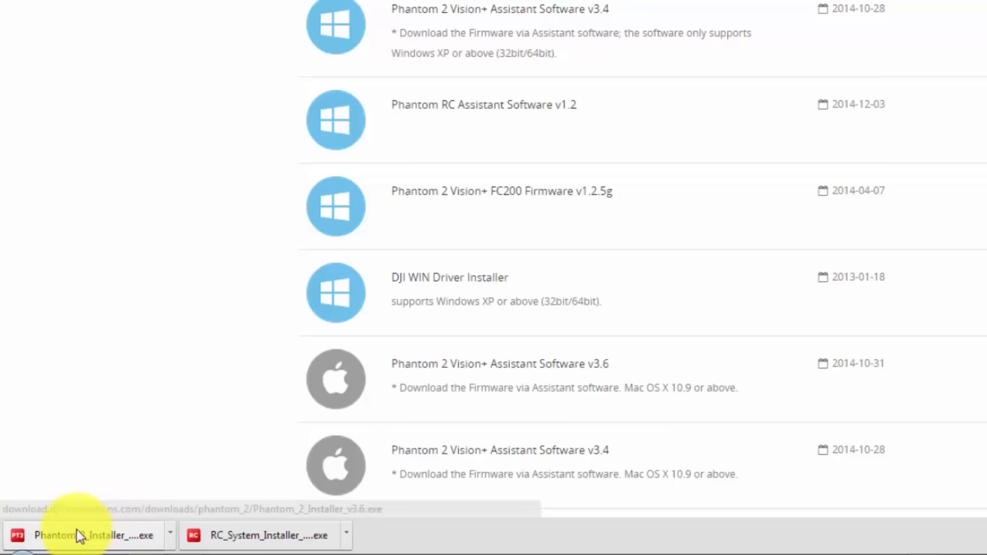
Step: Run the Phantom 2 installer, keep default Start Menu folder and both icons, finish and launch the assistant
click(90, 534)
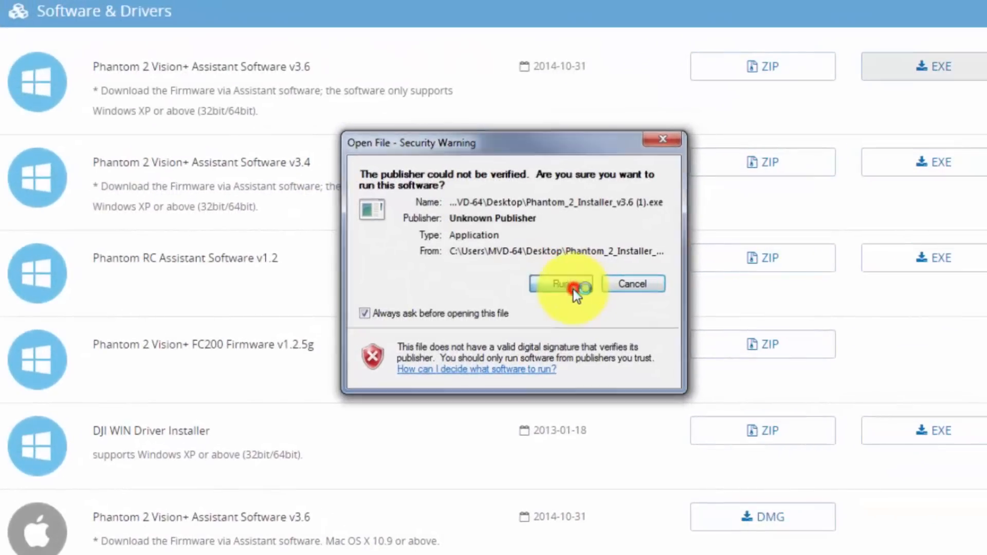
click(559, 284)
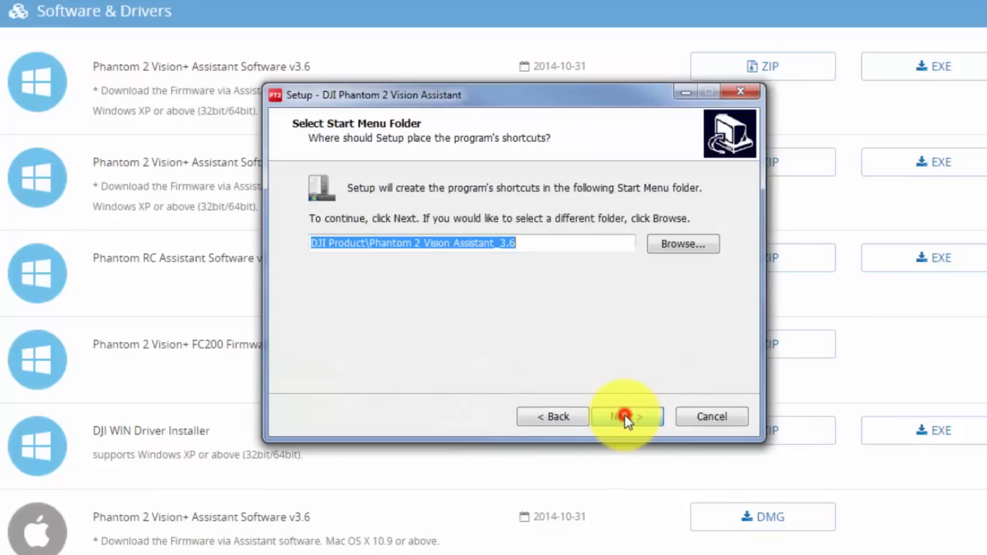
click(627, 417)
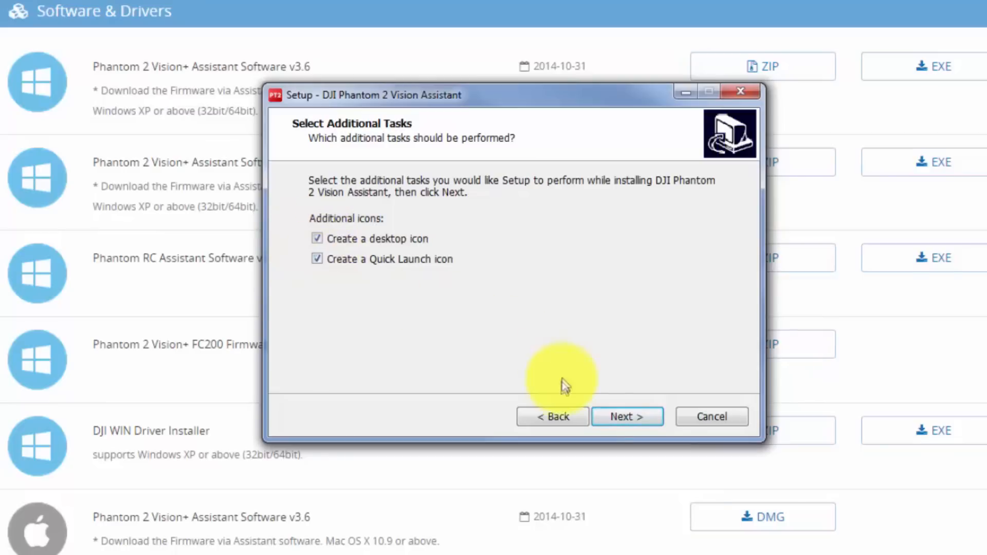
click(627, 416)
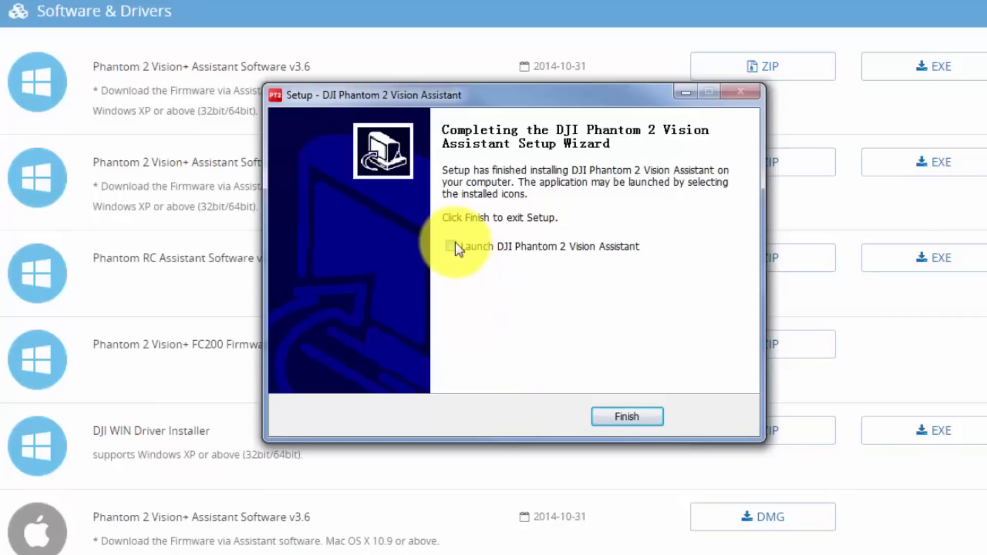
click(627, 416)
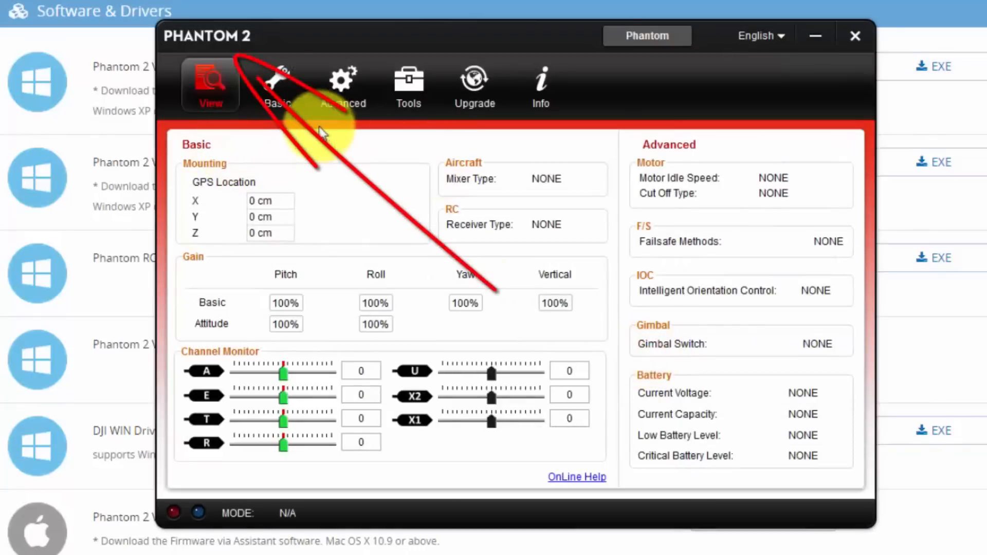
Step: Look at the Upgrade page, return to the View overview and close Phantom 2 Vision Assistant
click(474, 87)
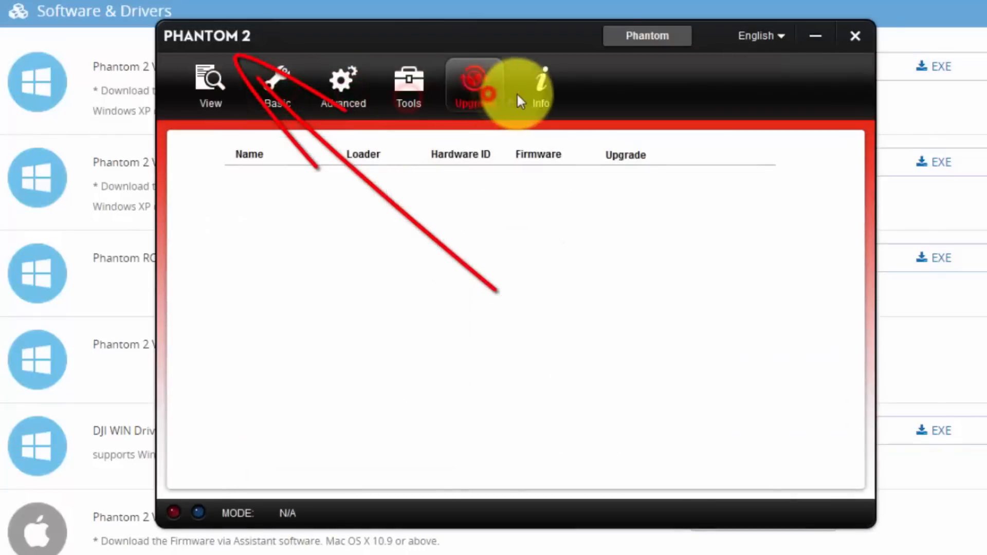
click(210, 86)
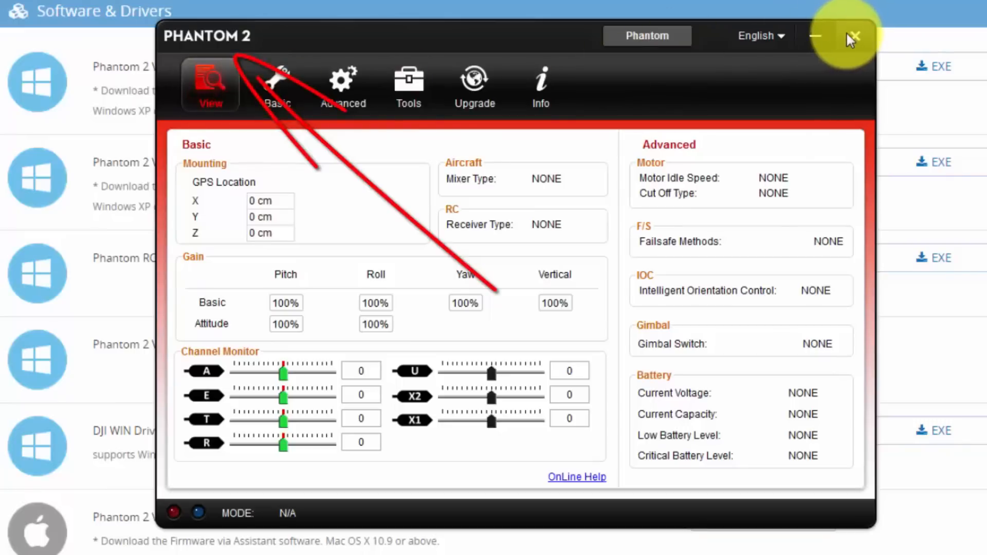
mouse_move(855, 38)
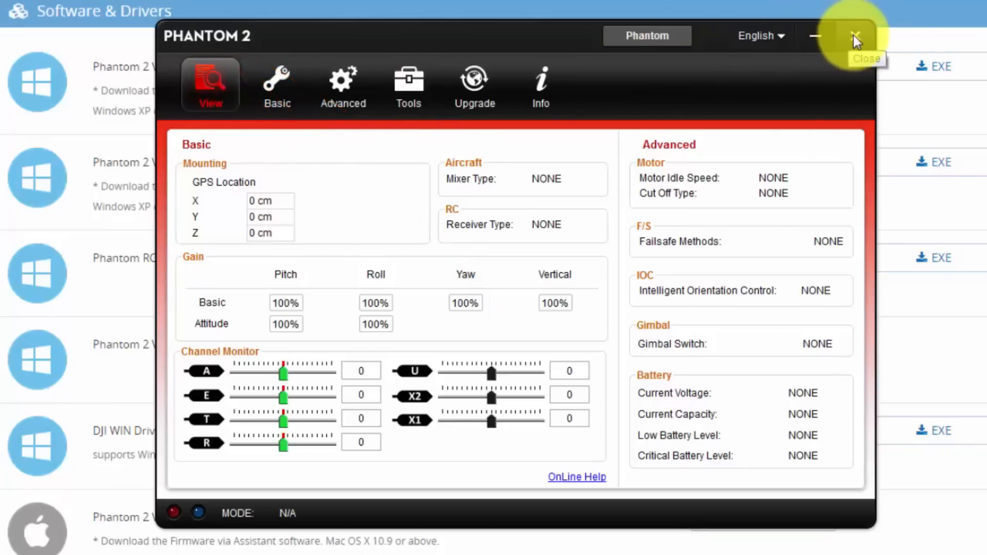
click(856, 37)
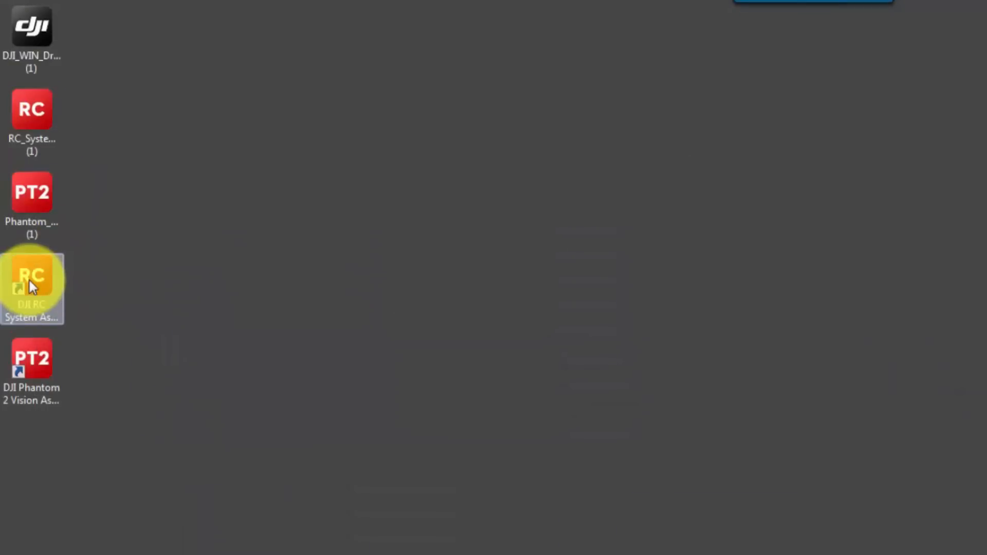
mouse_move(85, 122)
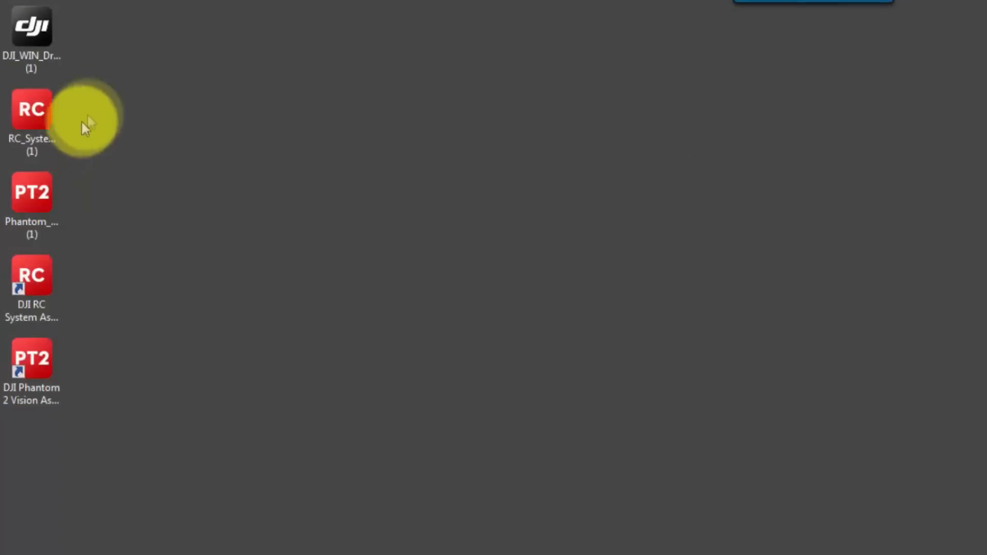
Step: Delete the RC System and Phantom installers, then the DJI driver installer, from the desktop
right_click(31, 192)
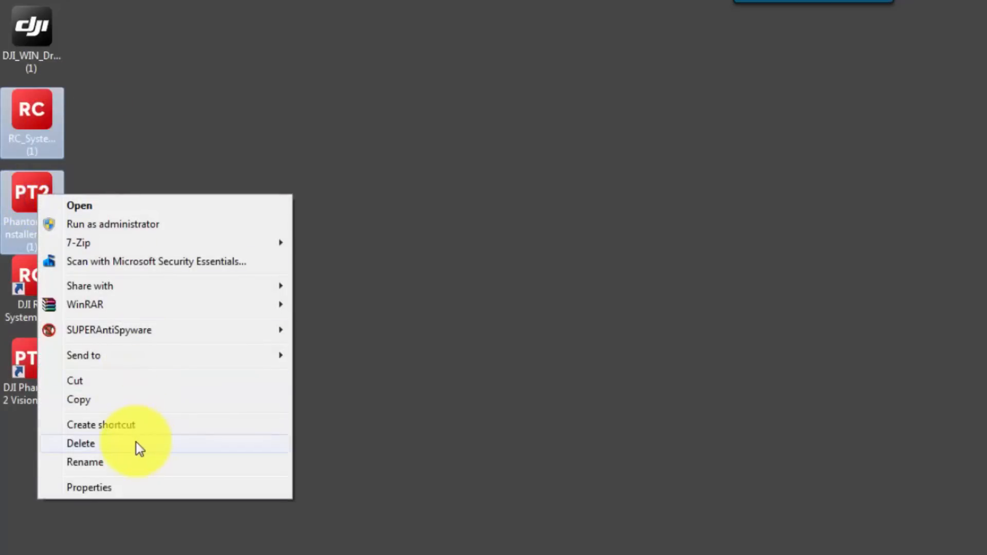
click(80, 443)
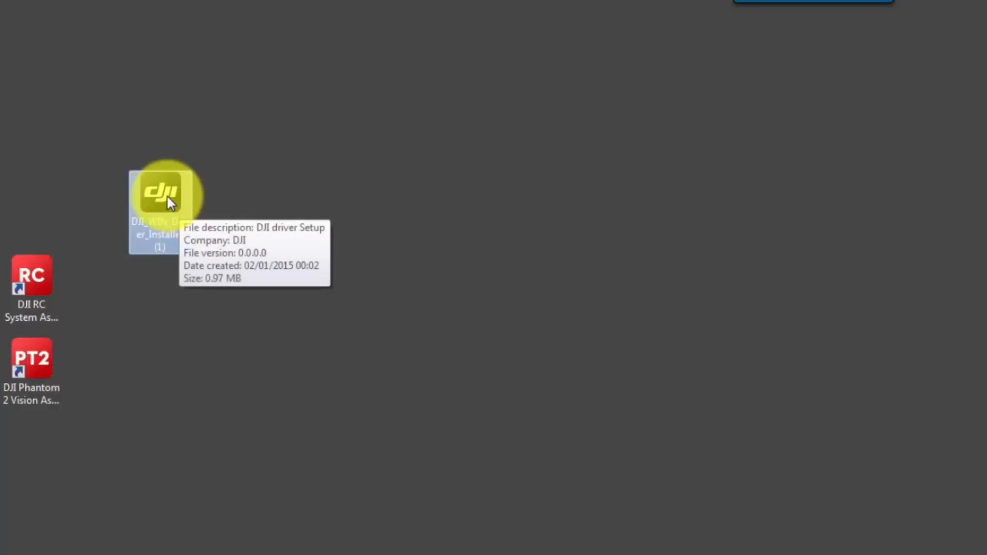
right_click(160, 193)
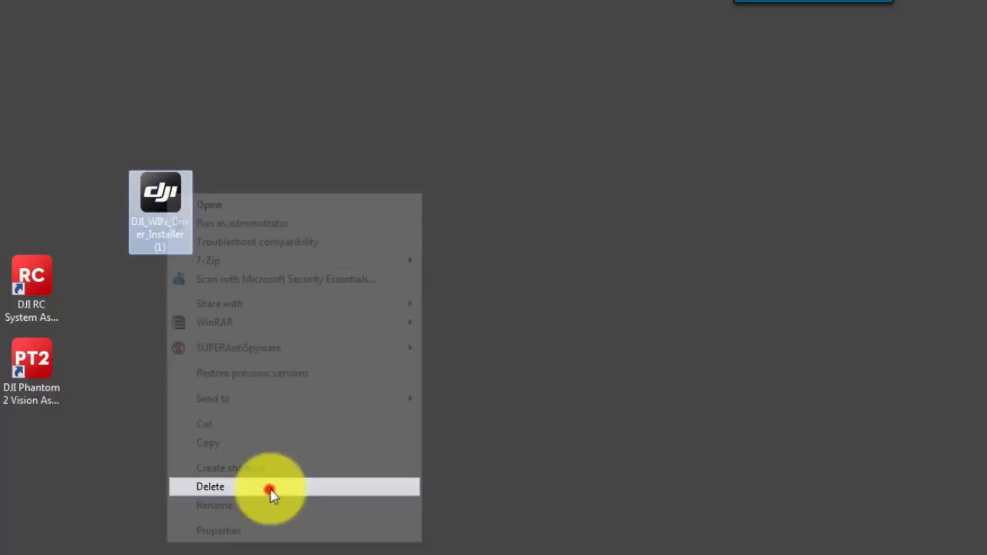
click(210, 486)
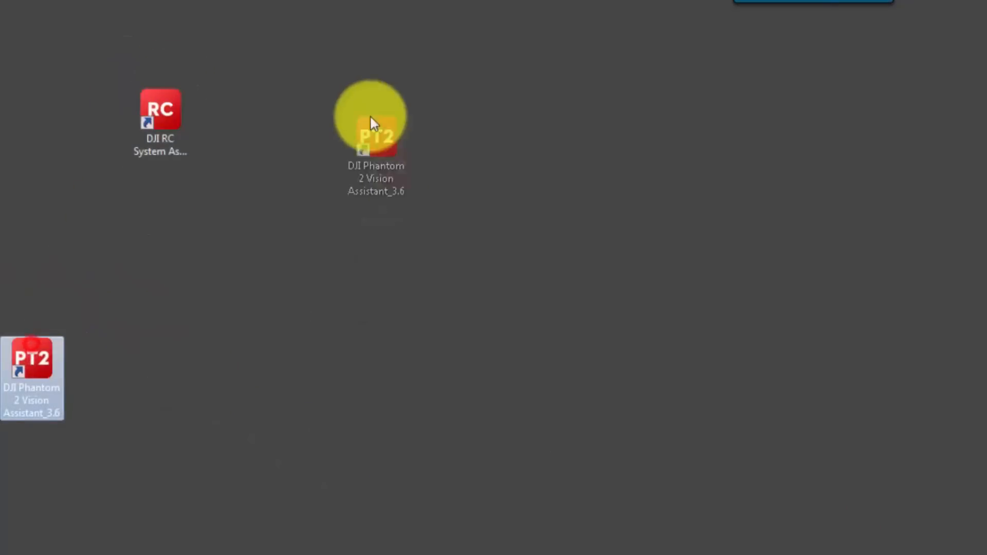
Step: Launch RC System Assistant from its shortcut, pin it to the taskbar, then launch Phantom 2 Vision Assistant
double_click(160, 120)
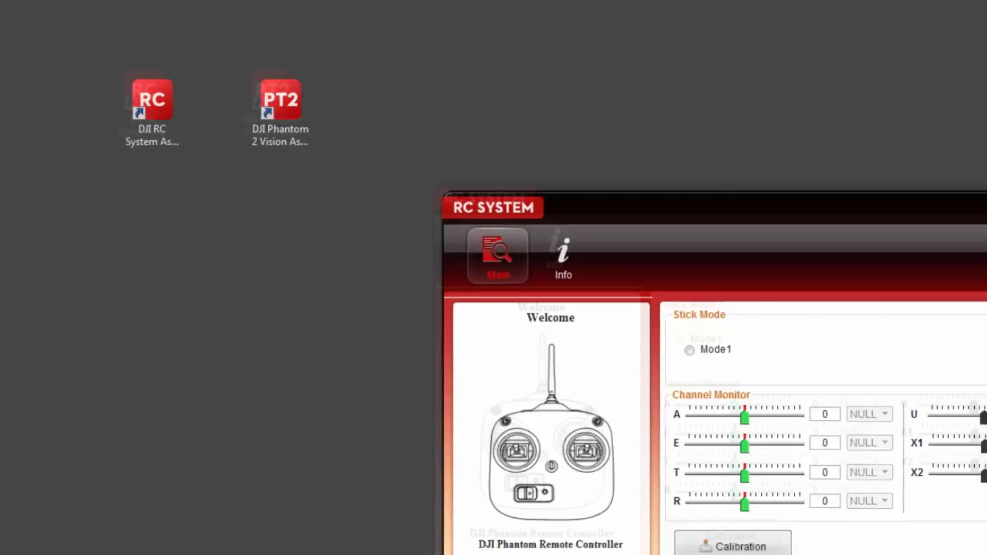
right_click(754, 543)
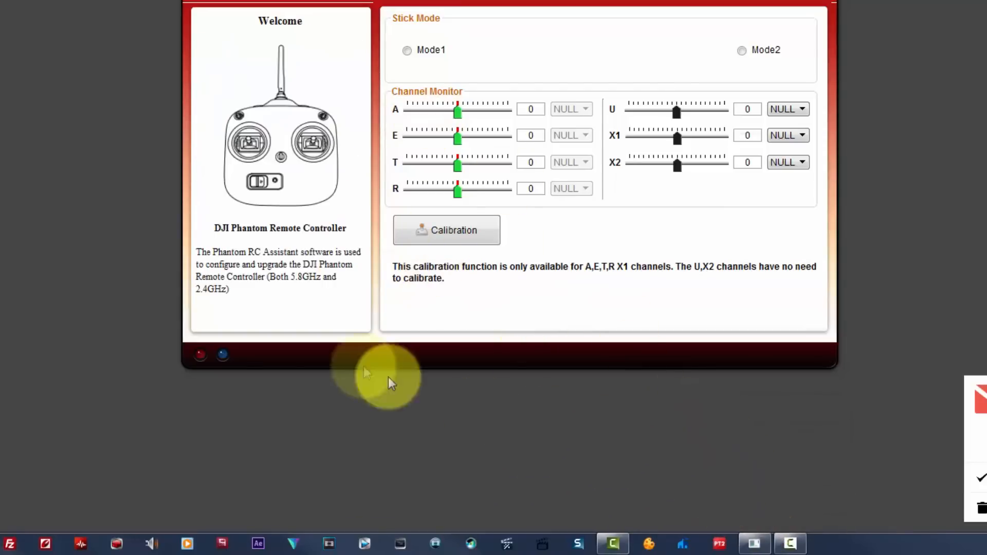
mouse_move(754, 543)
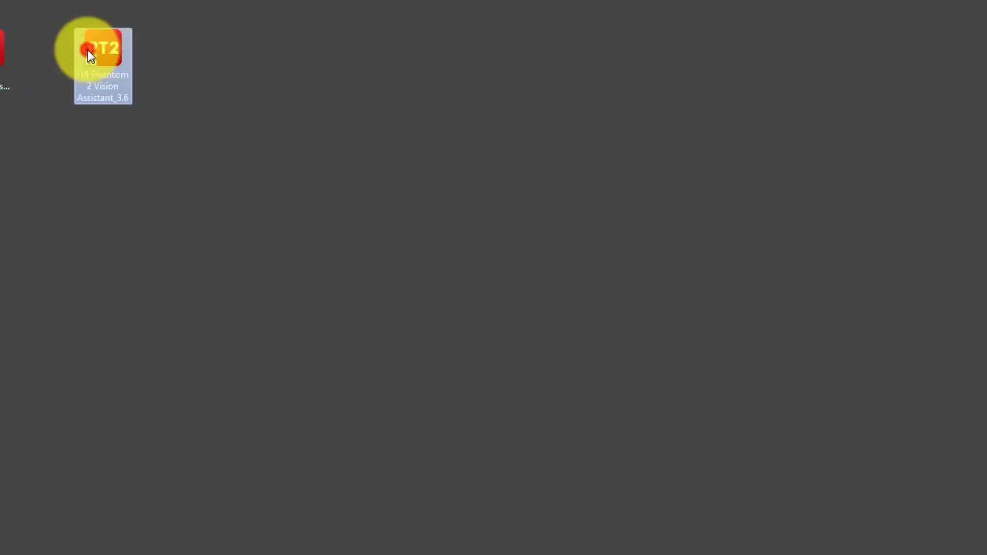
double_click(102, 48)
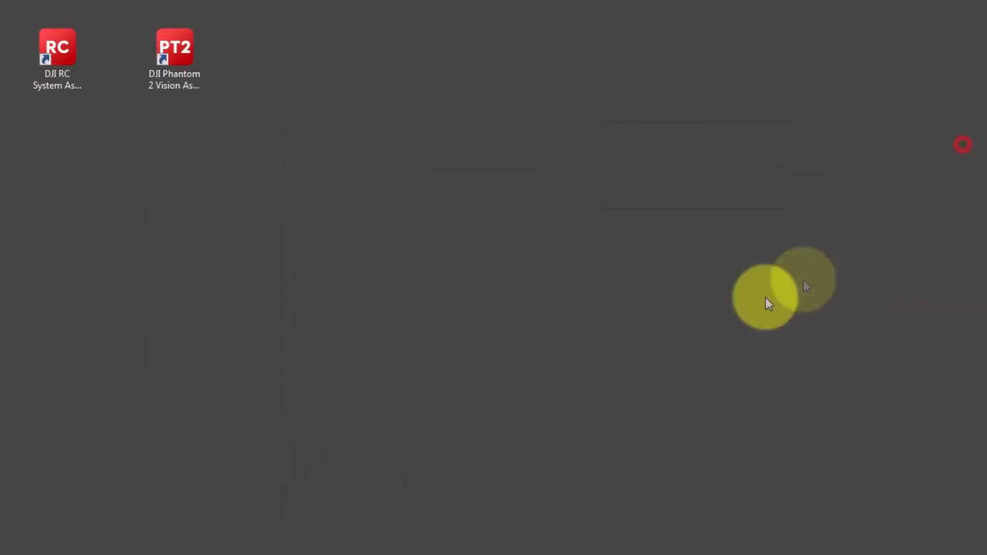
Step: Relaunch RC System Assistant, pin the running assistant to the taskbar and close its window
click(57, 54)
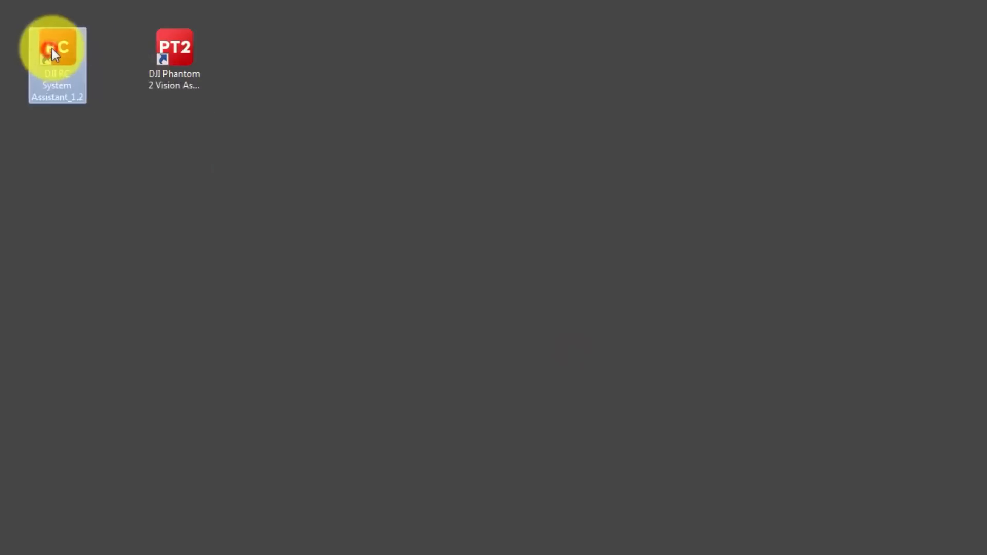
double_click(56, 63)
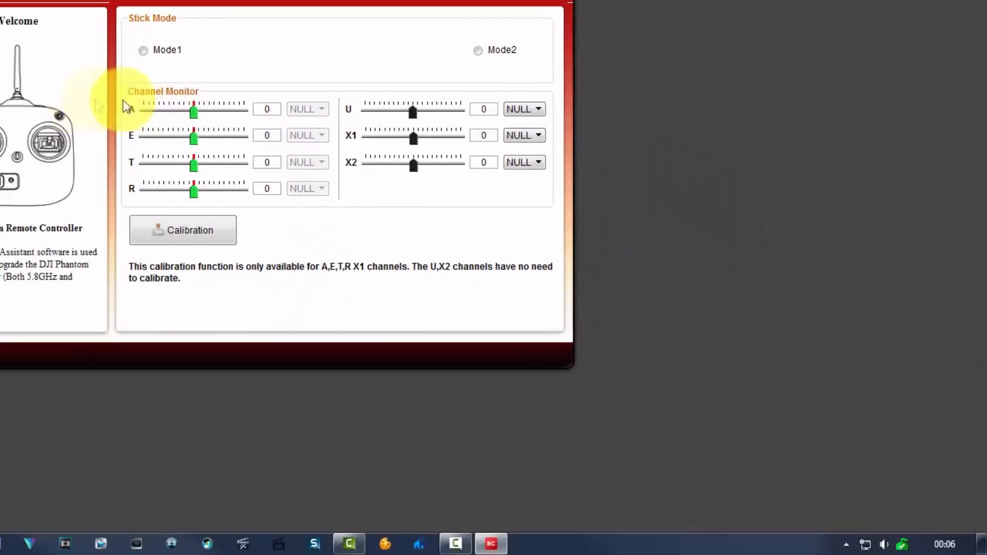
right_click(491, 543)
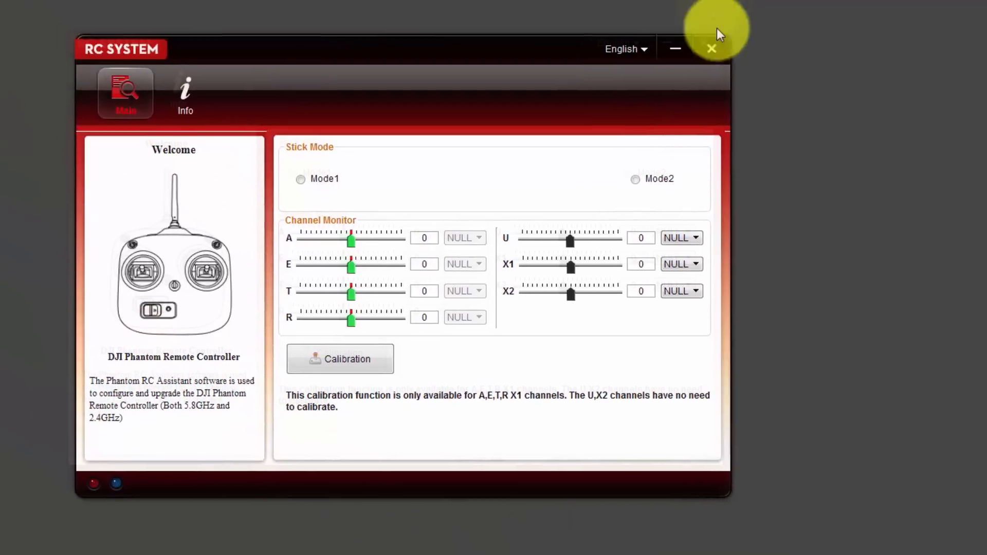
click(711, 49)
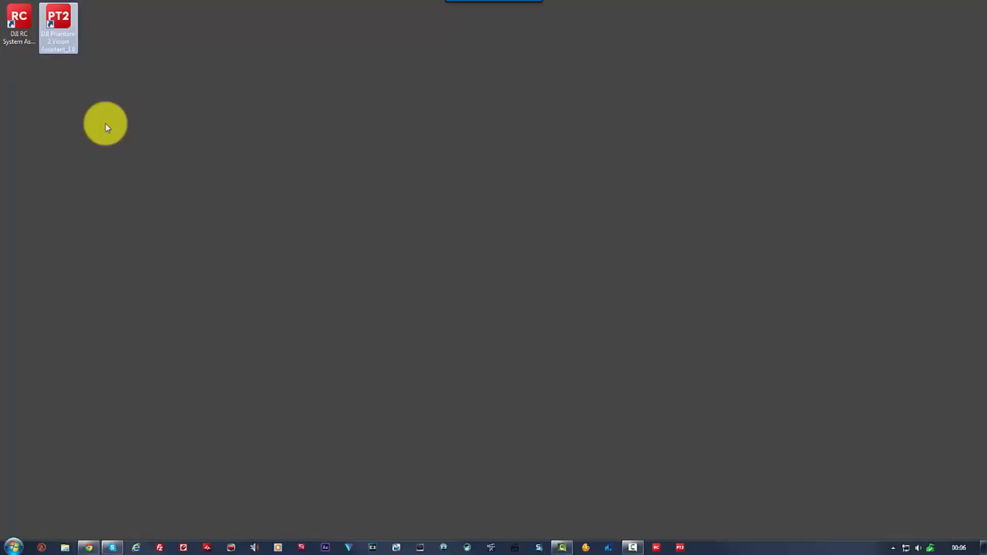
mouse_move(181, 151)
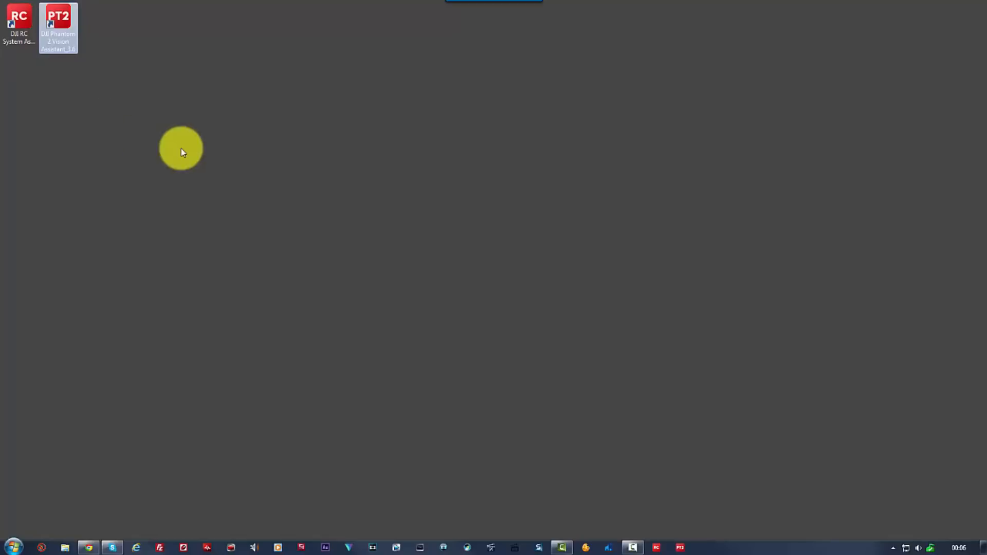